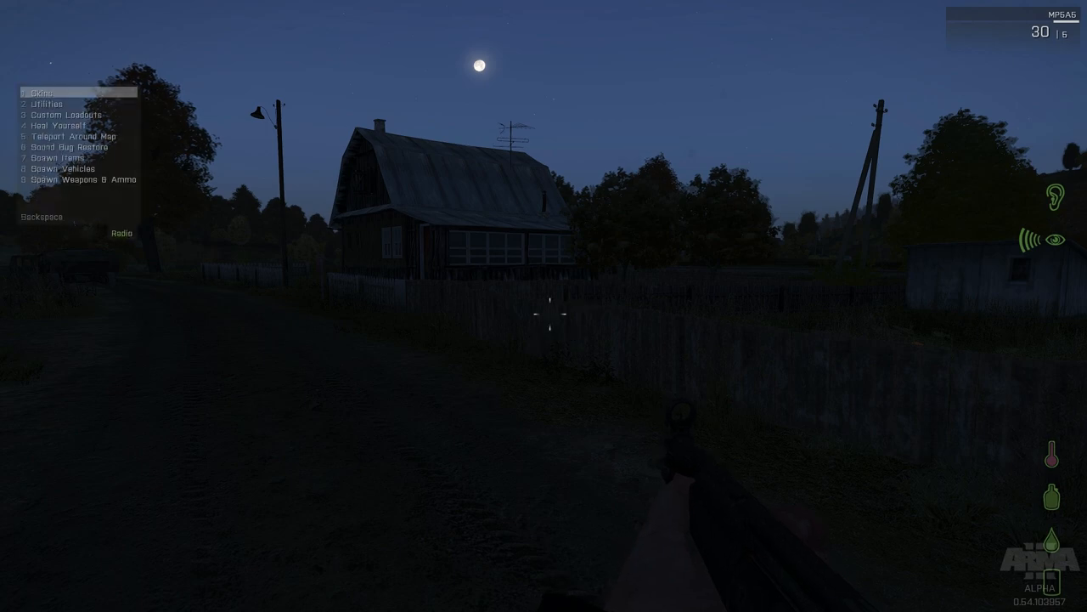
Spawn a weapon set (double-barrelled shotgun) from the cheat menu and set the time to day.
{"action": "left_click", "coordinate": [85, 180]}
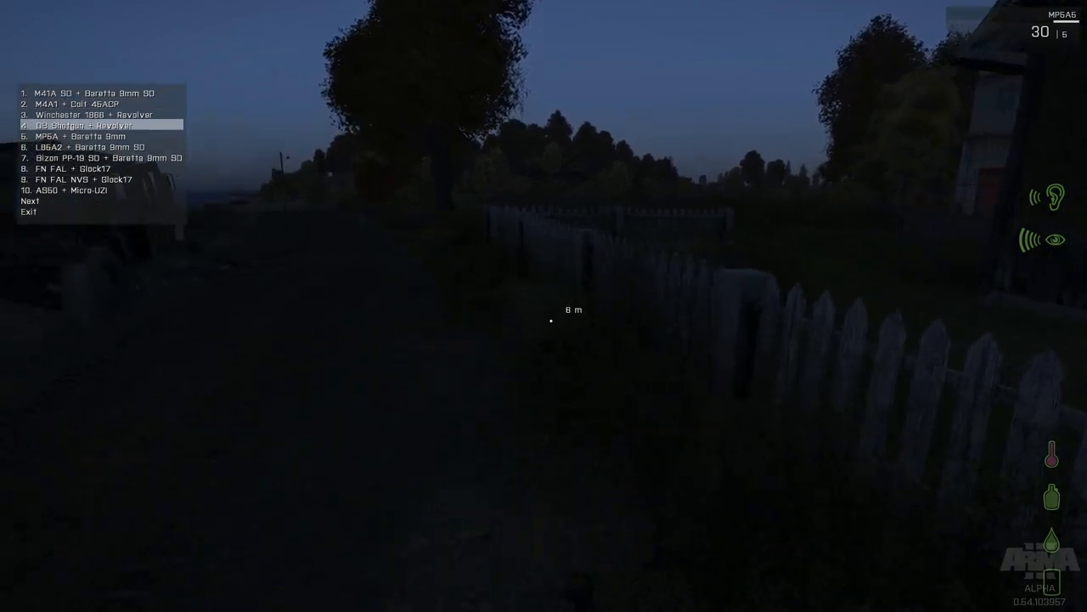
{"action": "left_click", "coordinate": [71, 126]}
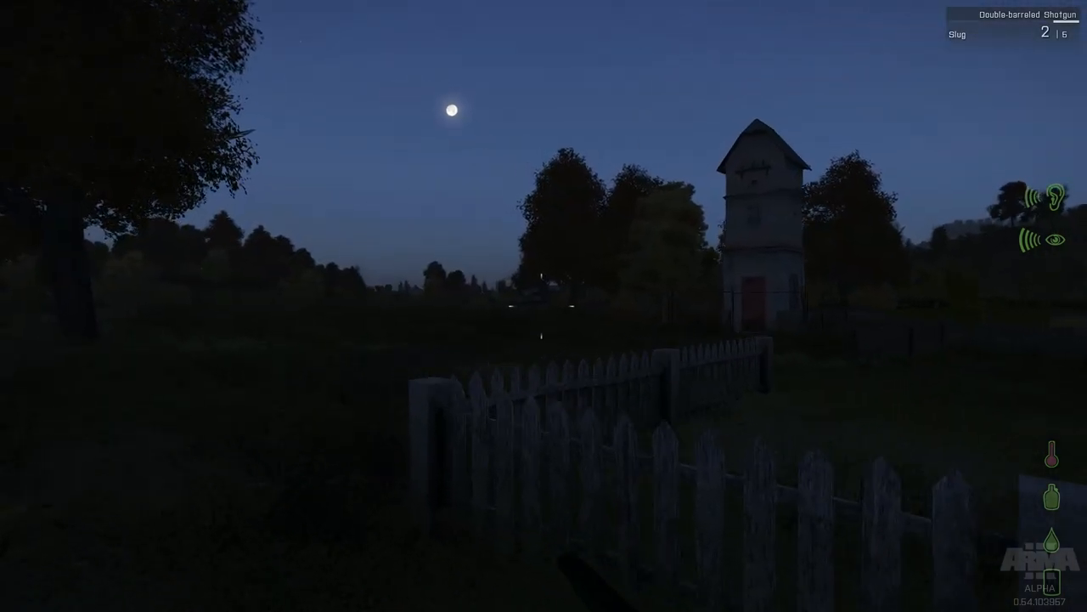
{"action": "mouse_move", "coordinate": [544, 306]}
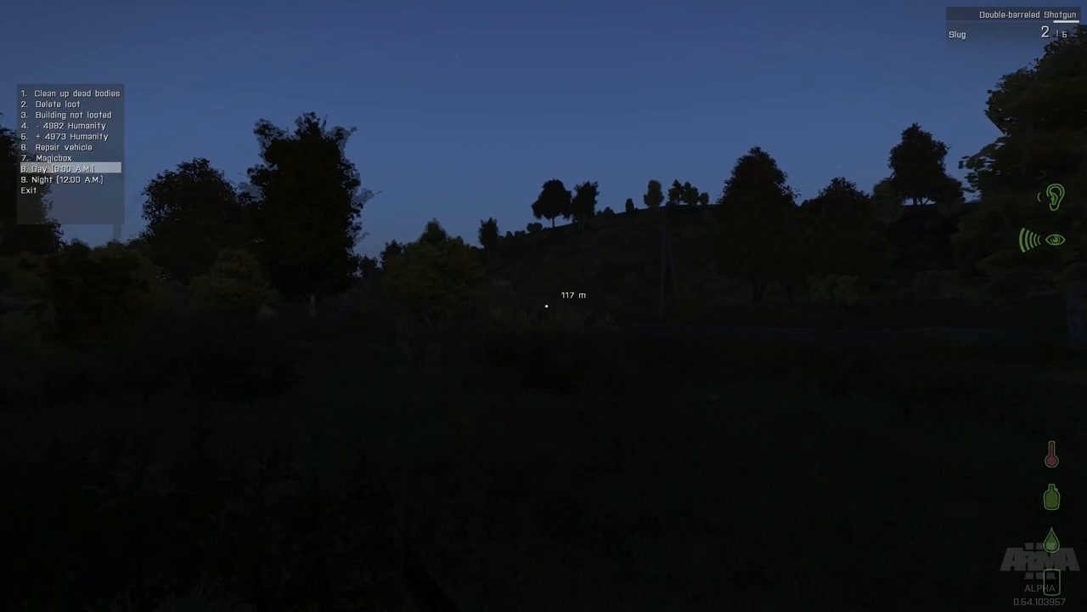
{"action": "left_click", "coordinate": [72, 169]}
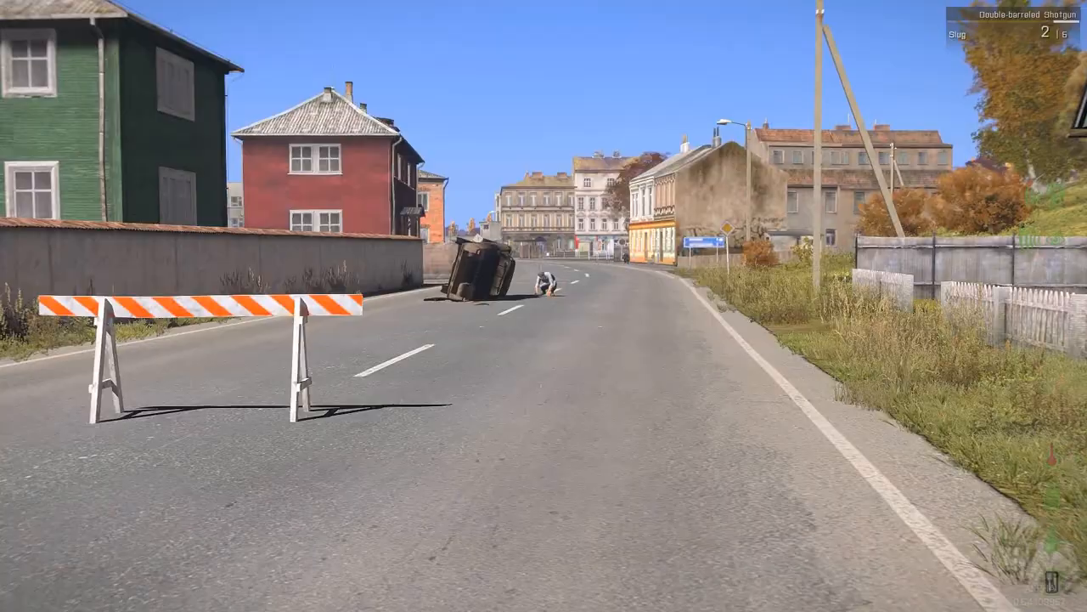
Walk forward along the town street past the overturned car.
{"action": "key", "text": "w"}
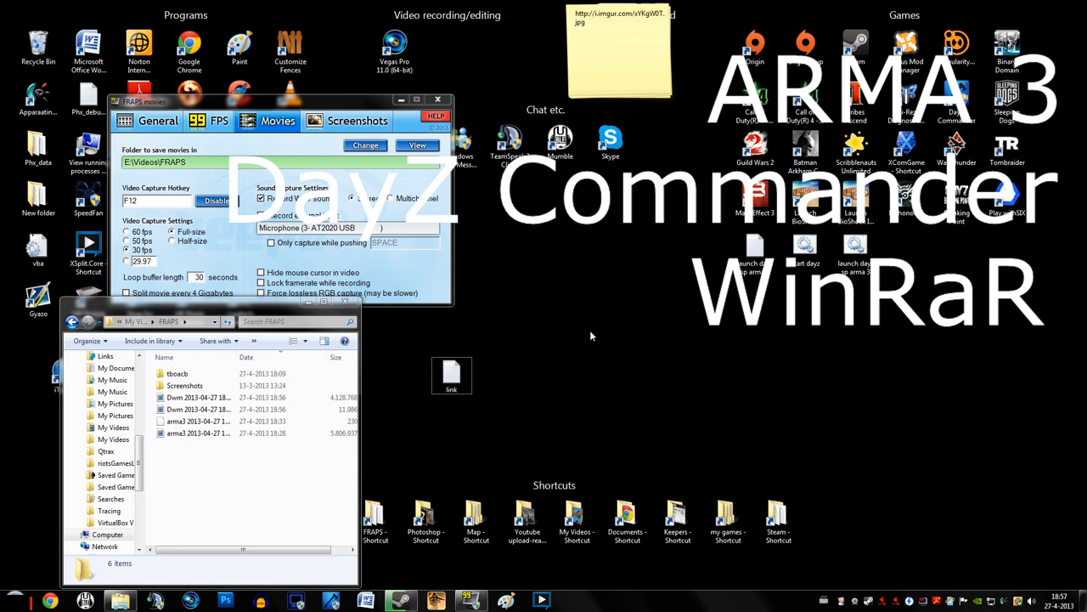
{"action": "mouse_move", "coordinate": [635, 352]}
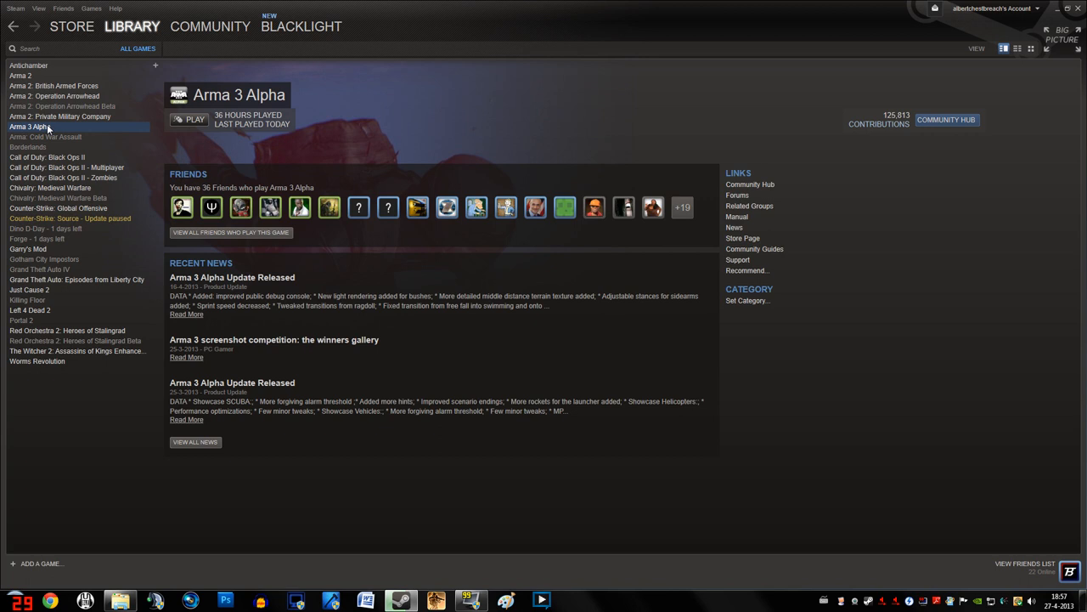
Check Arma 3 Alpha's properties show betas set to NONE, then close them.
{"action": "right_click", "coordinate": [27, 126]}
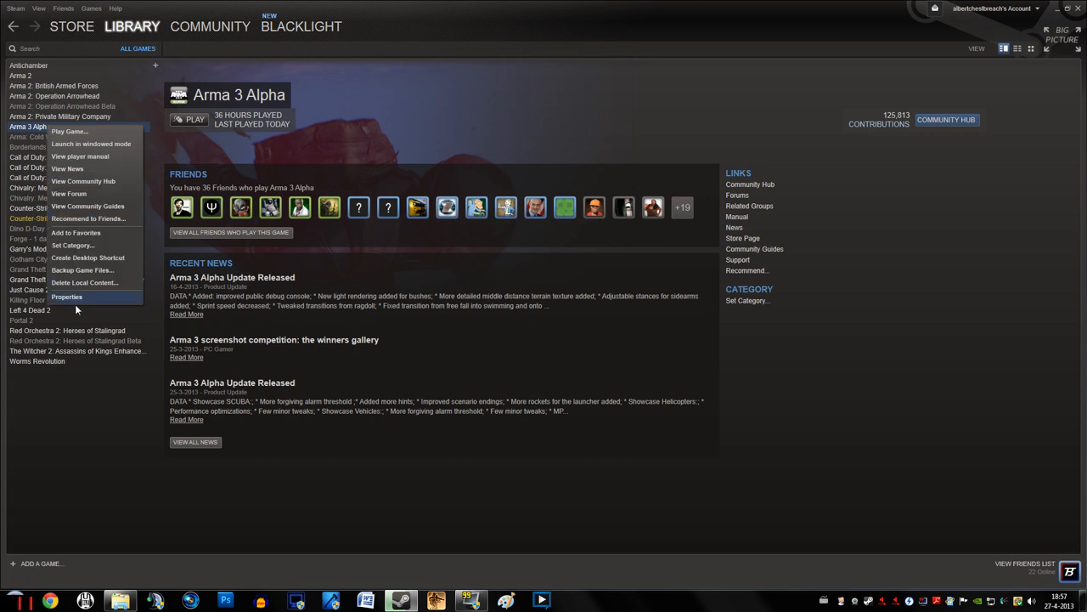
{"action": "left_click", "coordinate": [66, 296]}
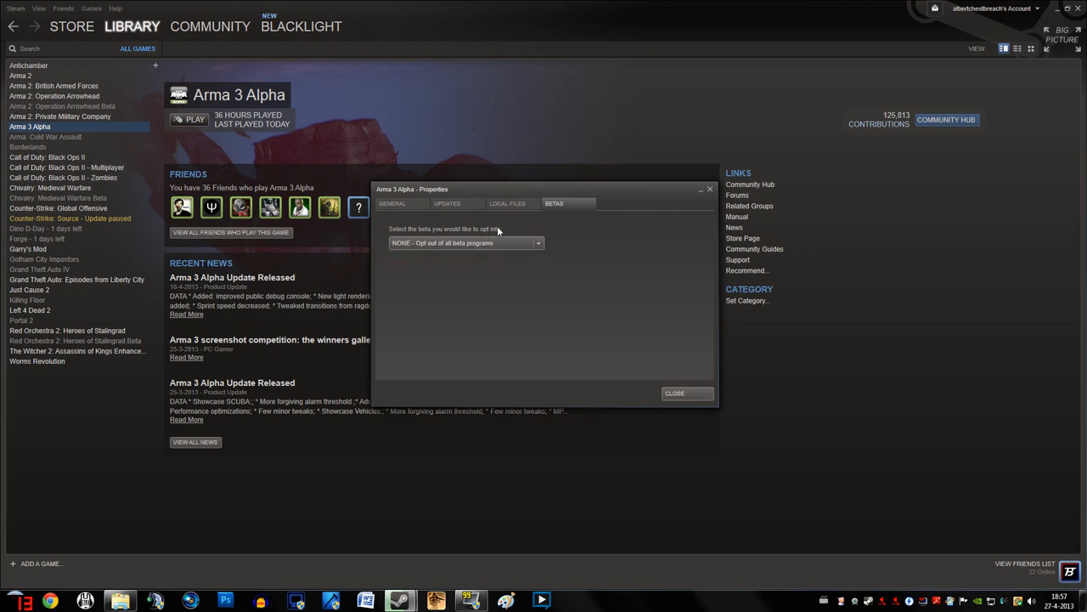
{"action": "mouse_move", "coordinate": [476, 258]}
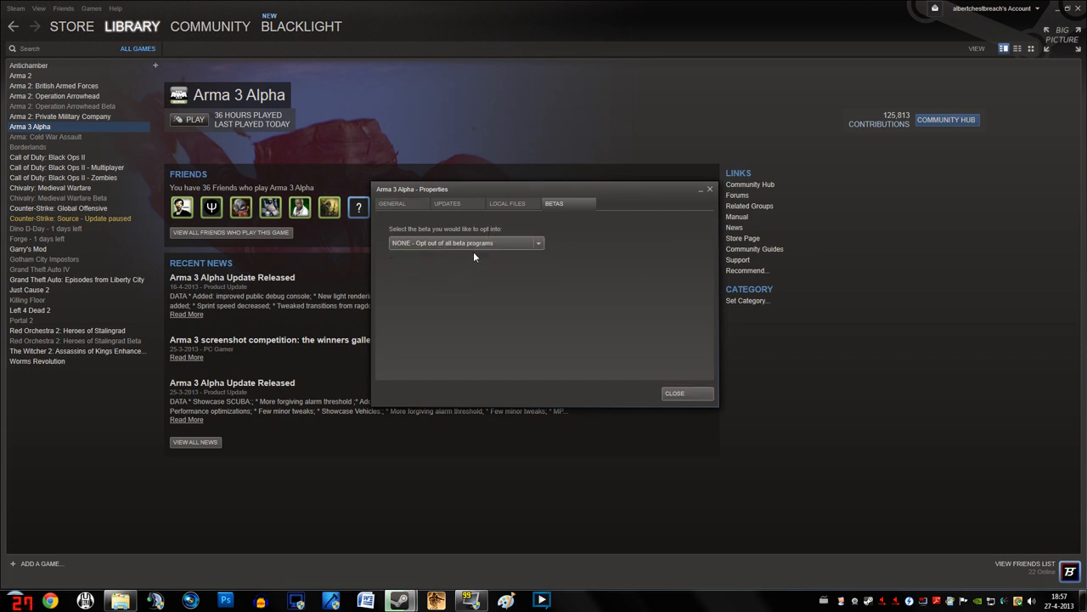
{"action": "mouse_move", "coordinate": [708, 370]}
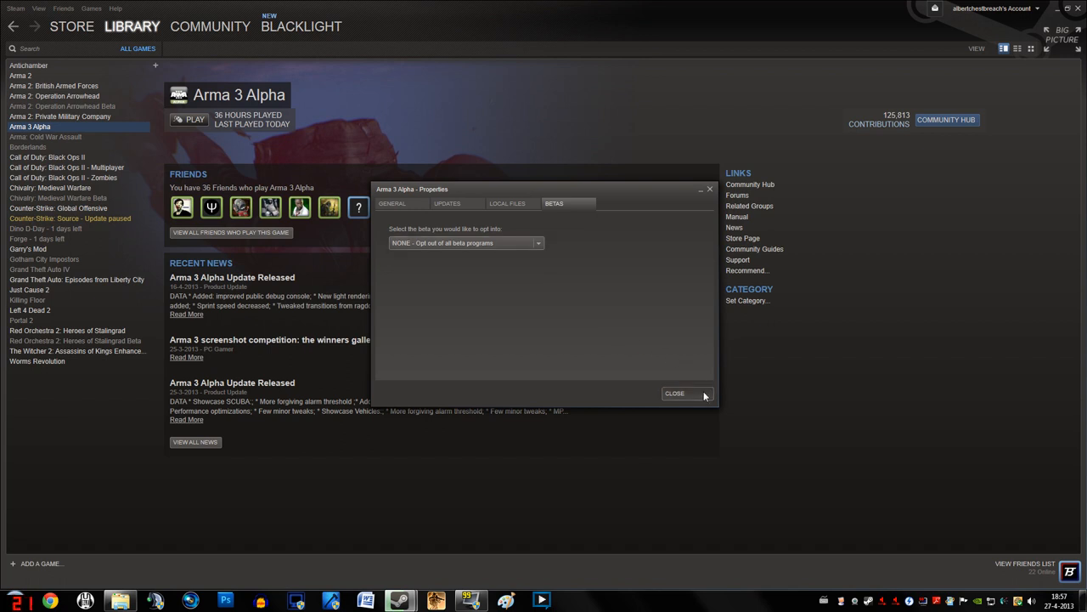
{"action": "left_click", "coordinate": [675, 394]}
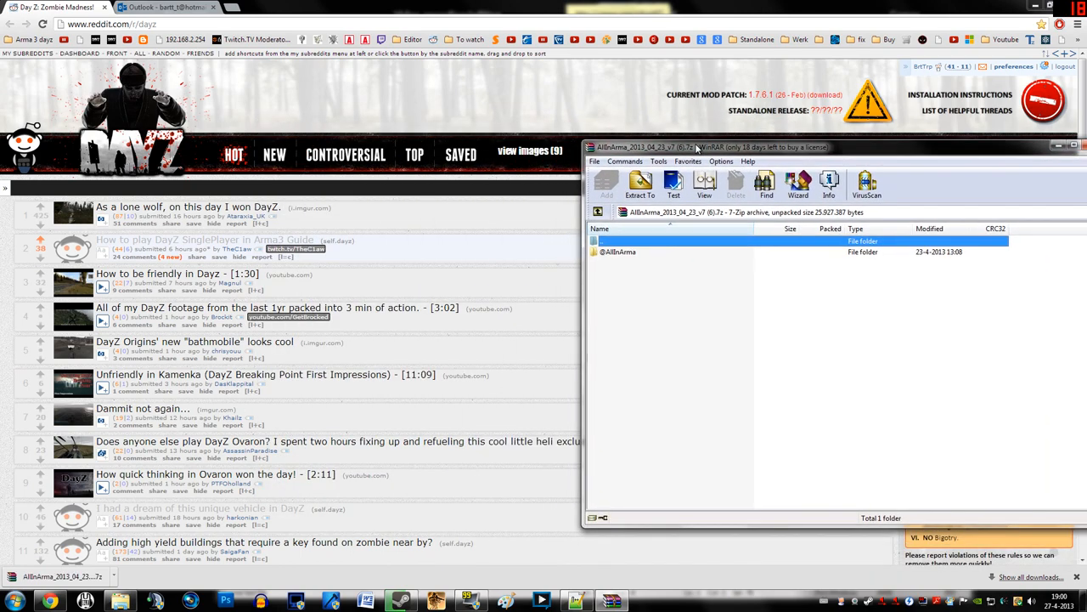
{"action": "left_click", "coordinate": [15, 602]}
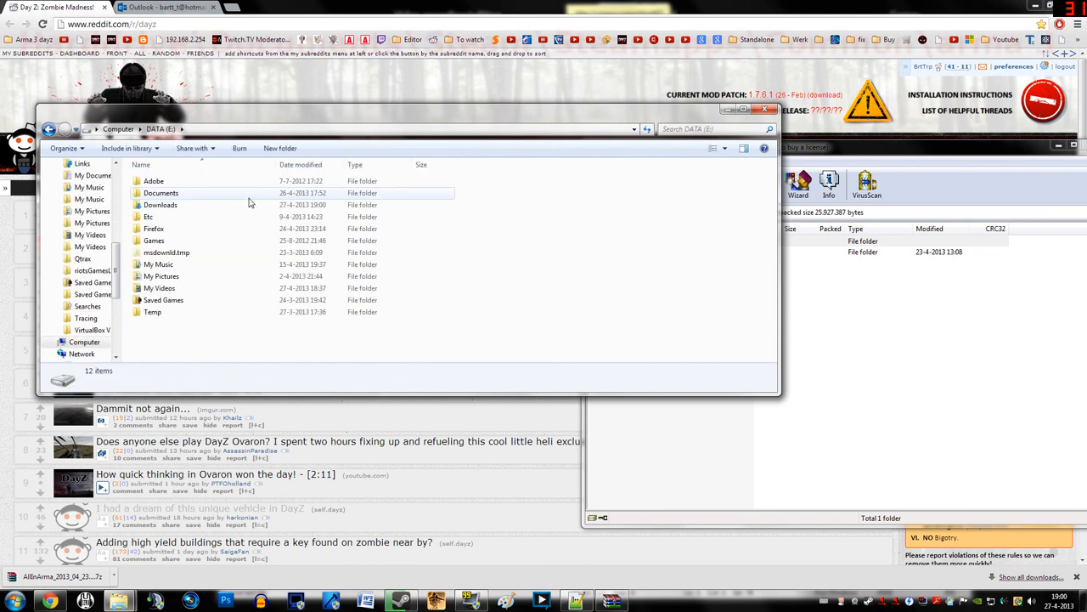
{"action": "double_click", "coordinate": [160, 193]}
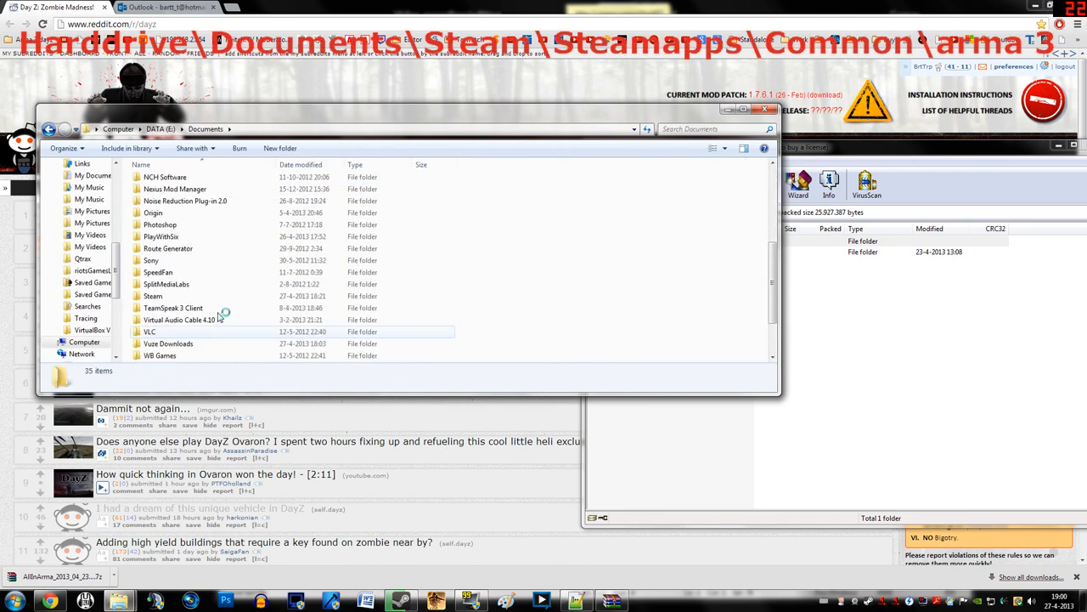
{"action": "double_click", "coordinate": [153, 296]}
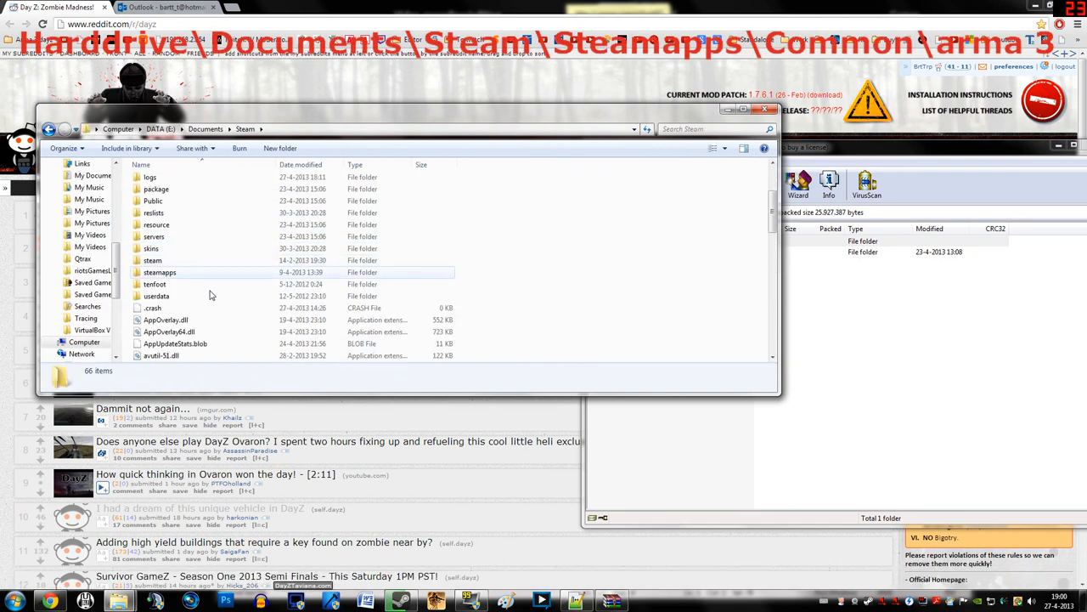
{"action": "double_click", "coordinate": [160, 272]}
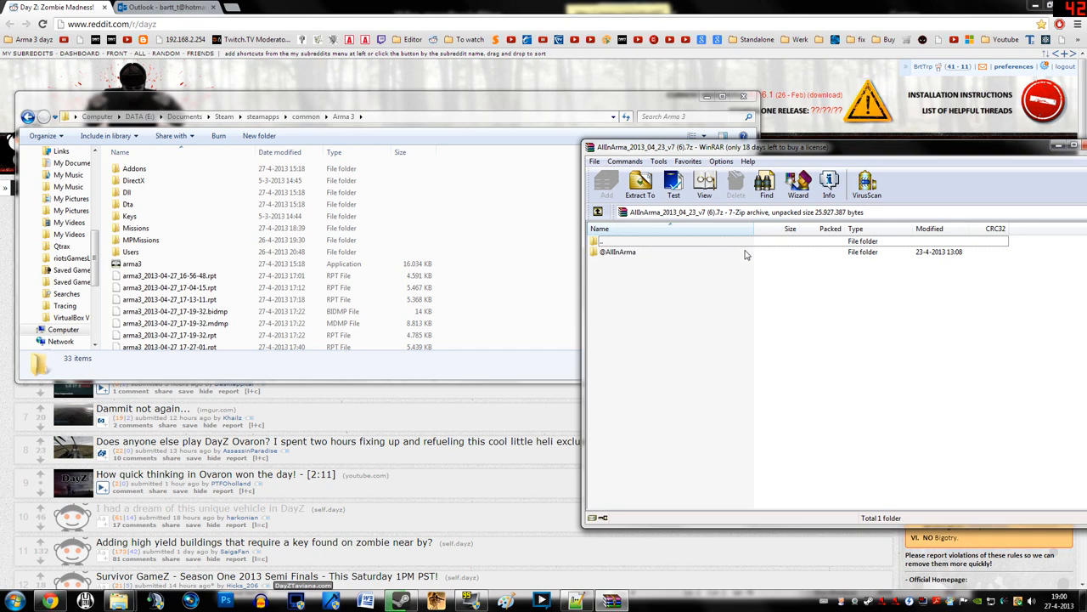
{"action": "left_click", "coordinate": [618, 252]}
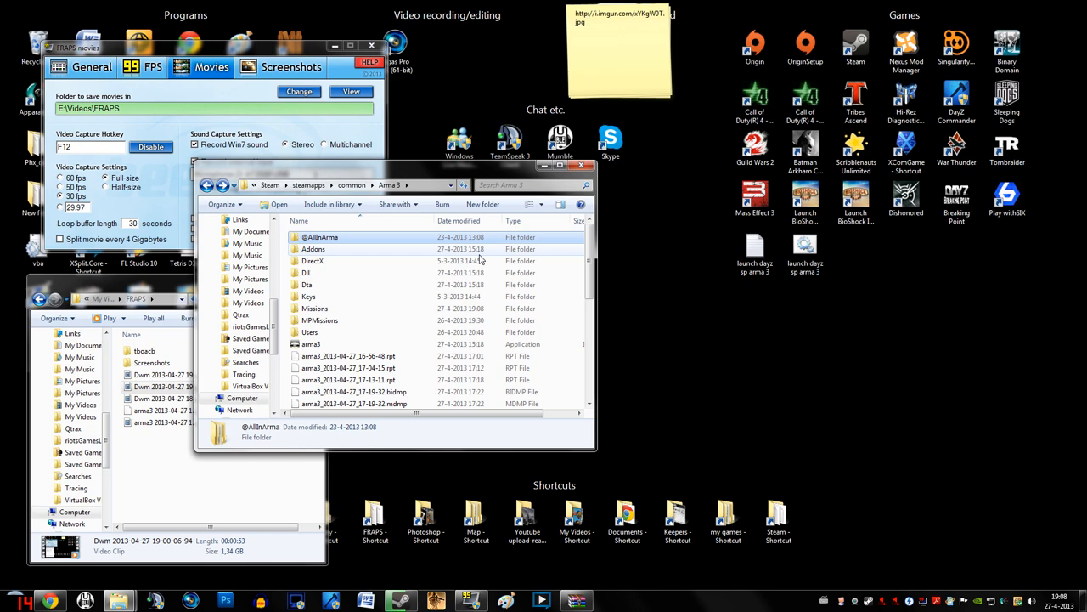
{"action": "mouse_move", "coordinate": [392, 381]}
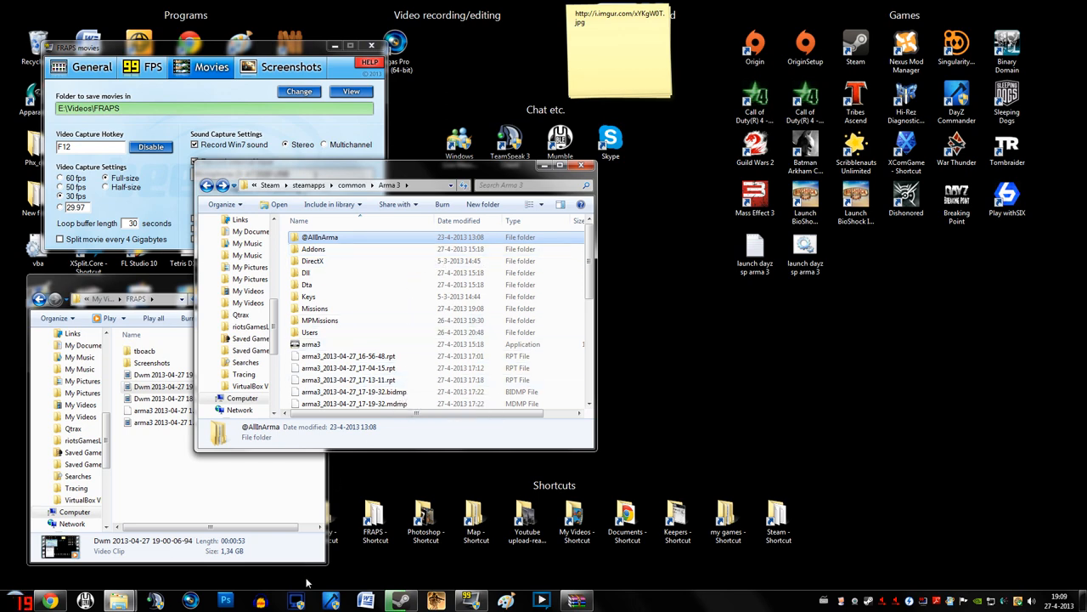
{"action": "mouse_move", "coordinate": [255, 584]}
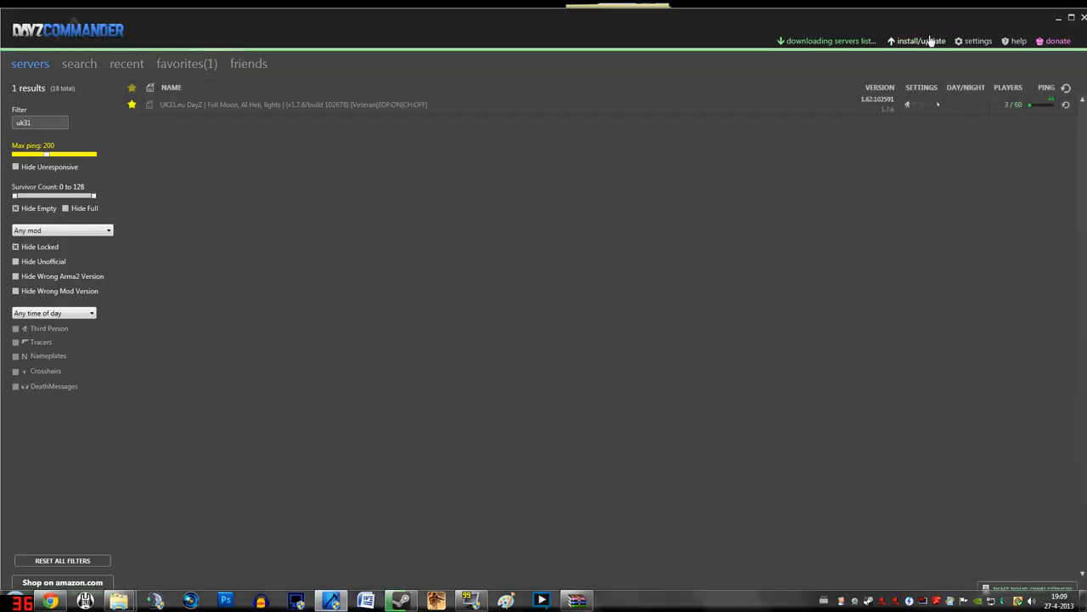
Show the mod install/update list and keep DayZ on version 1.7.6.1 (latest).
{"action": "left_click", "coordinate": [921, 40]}
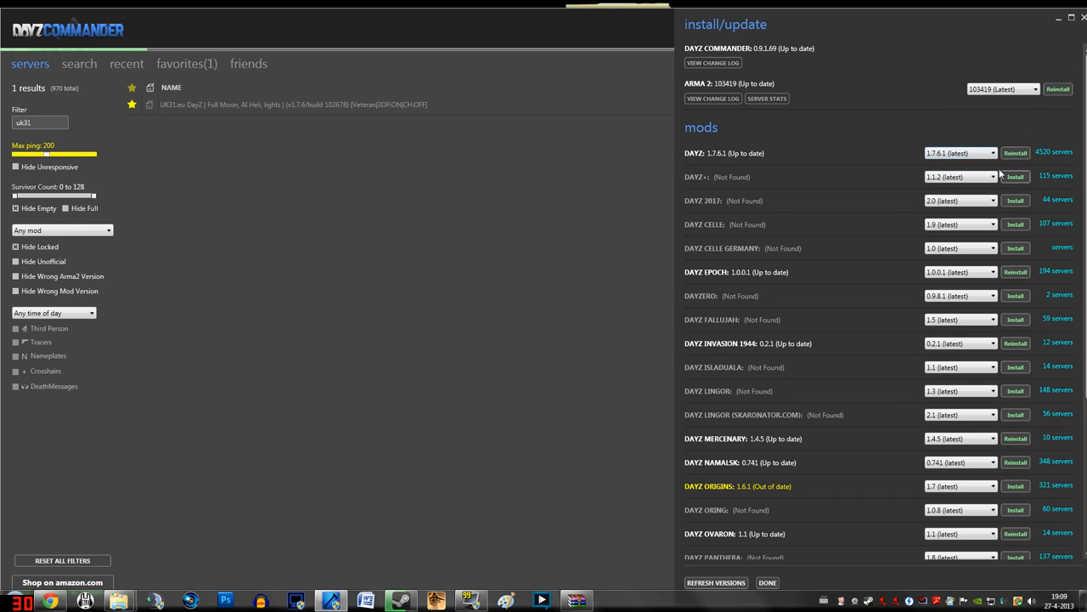
{"action": "left_click", "coordinate": [992, 153]}
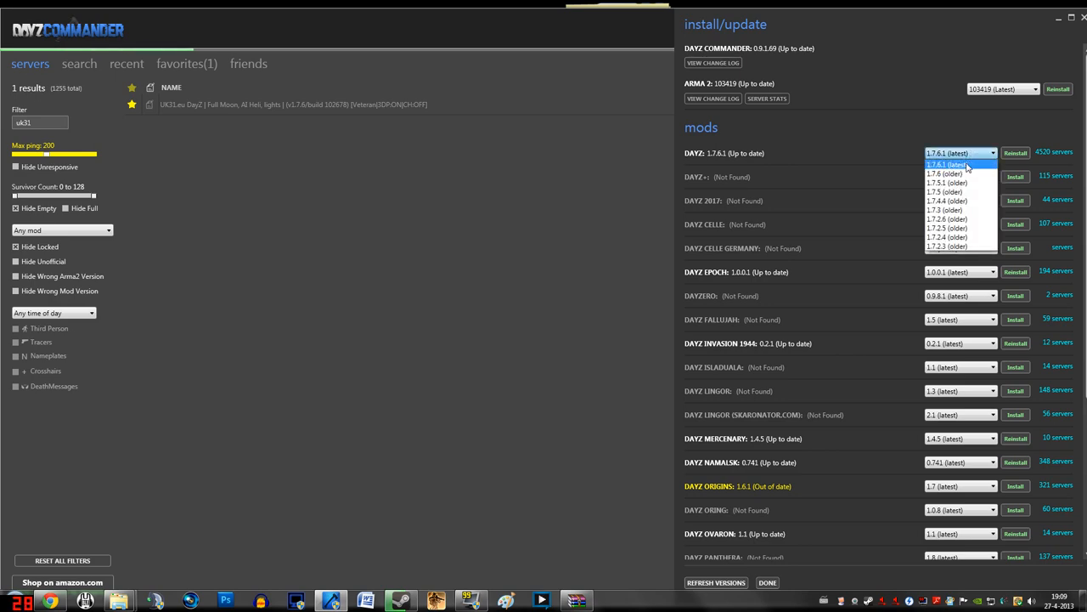
{"action": "left_click", "coordinate": [959, 163]}
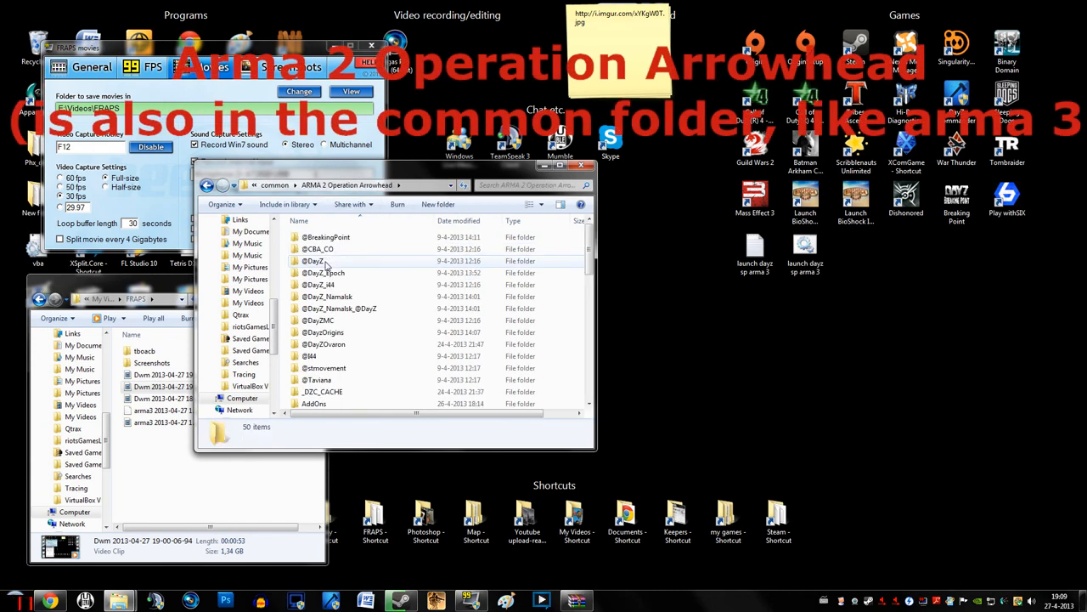
Go into the ARMA 2 Operation Arrowhead folder under steamapps\common.
{"action": "right_click", "coordinate": [319, 261]}
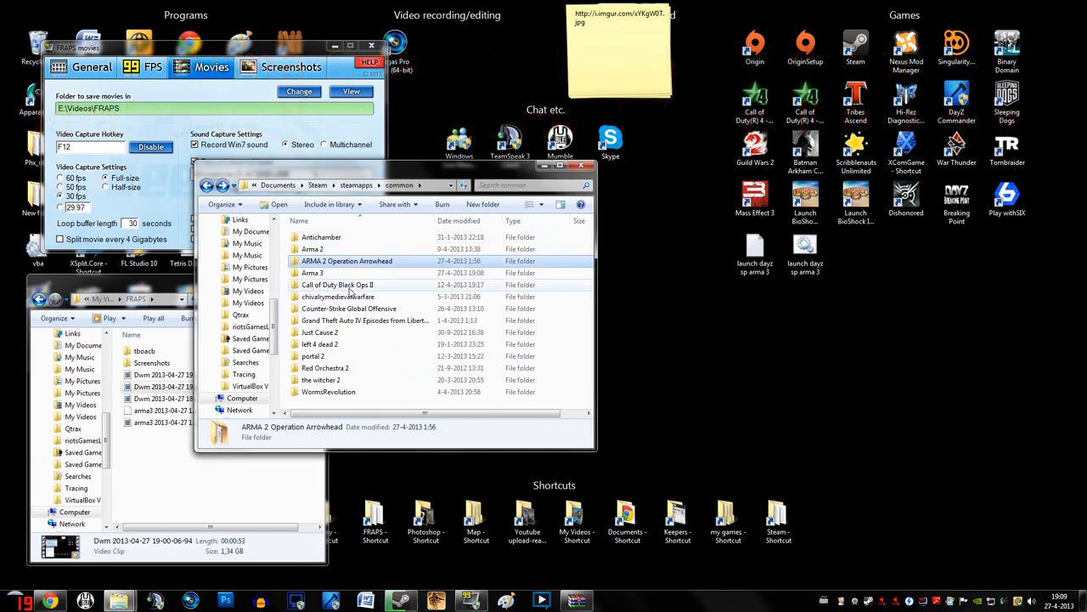
{"action": "double_click", "coordinate": [313, 272]}
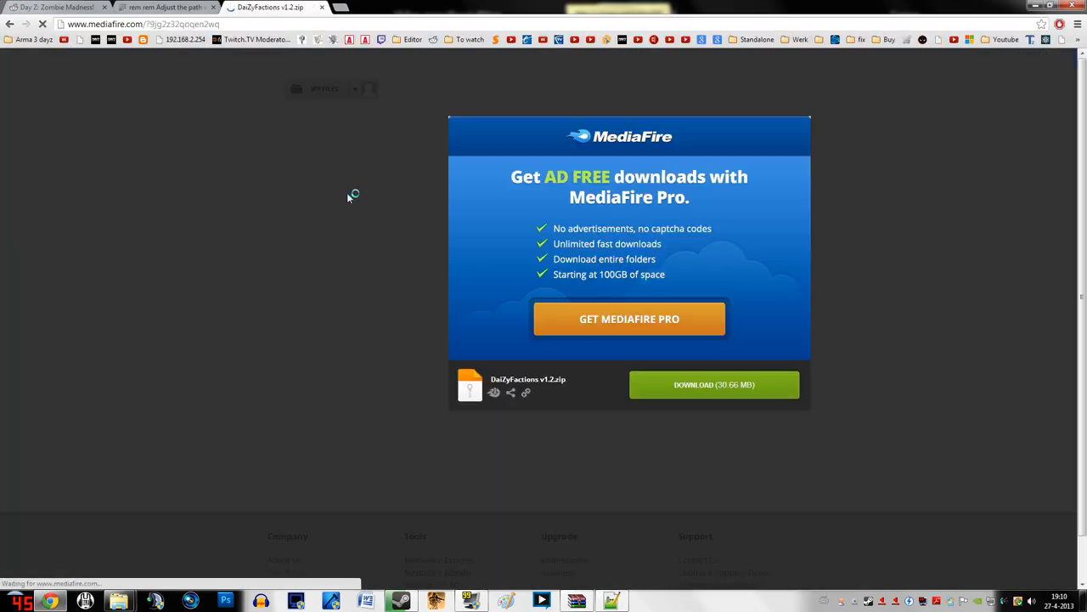
Download DayZFactions v1.2.zip and browse into its Addons folder in WinRAR.
{"action": "left_click", "coordinate": [714, 384]}
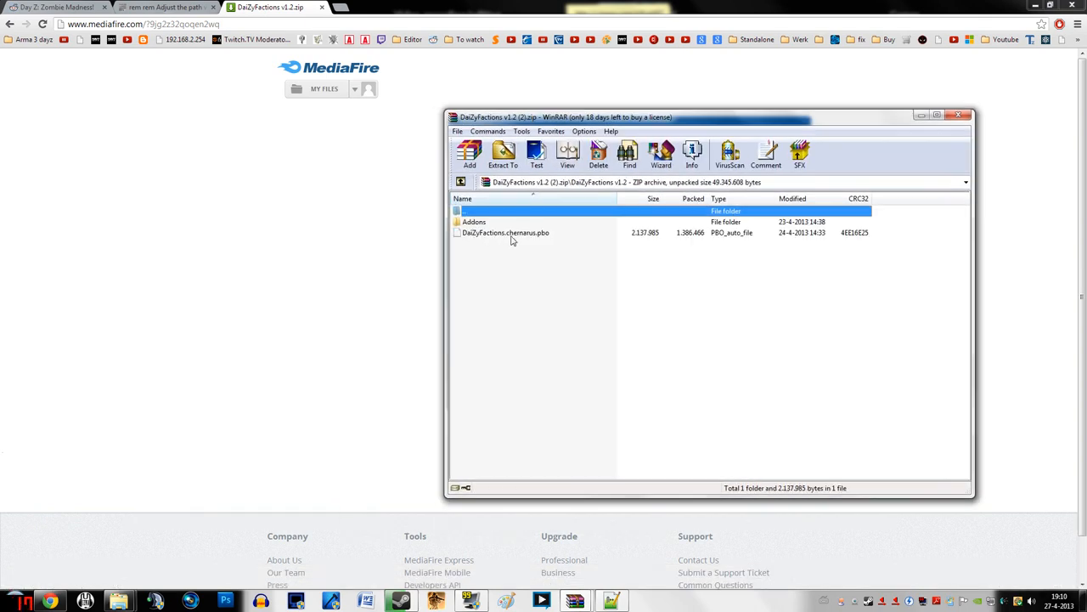
{"action": "left_click", "coordinate": [506, 231]}
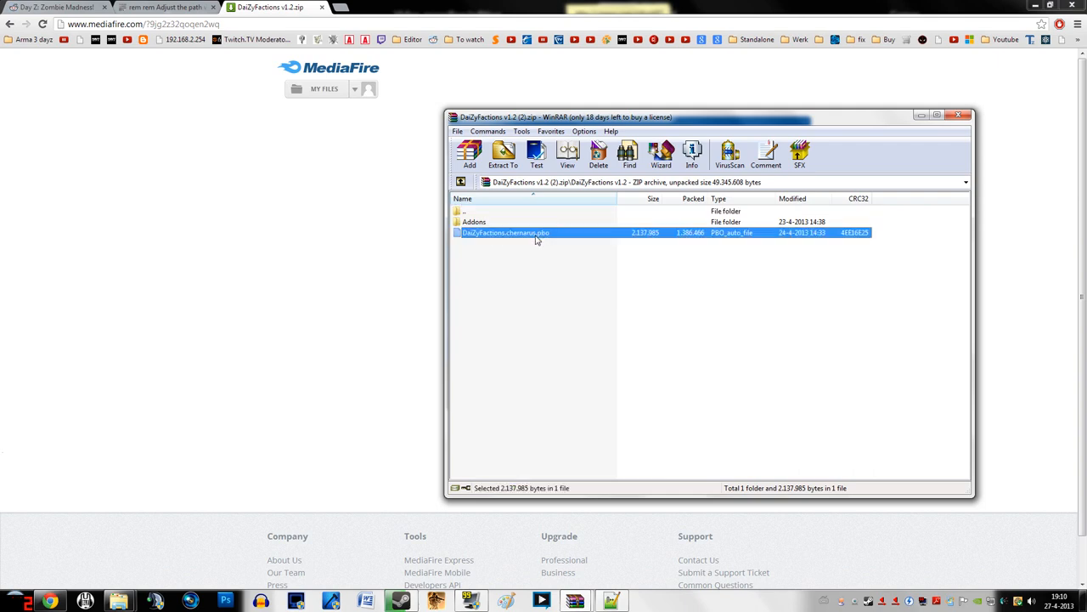
{"action": "left_click", "coordinate": [474, 221]}
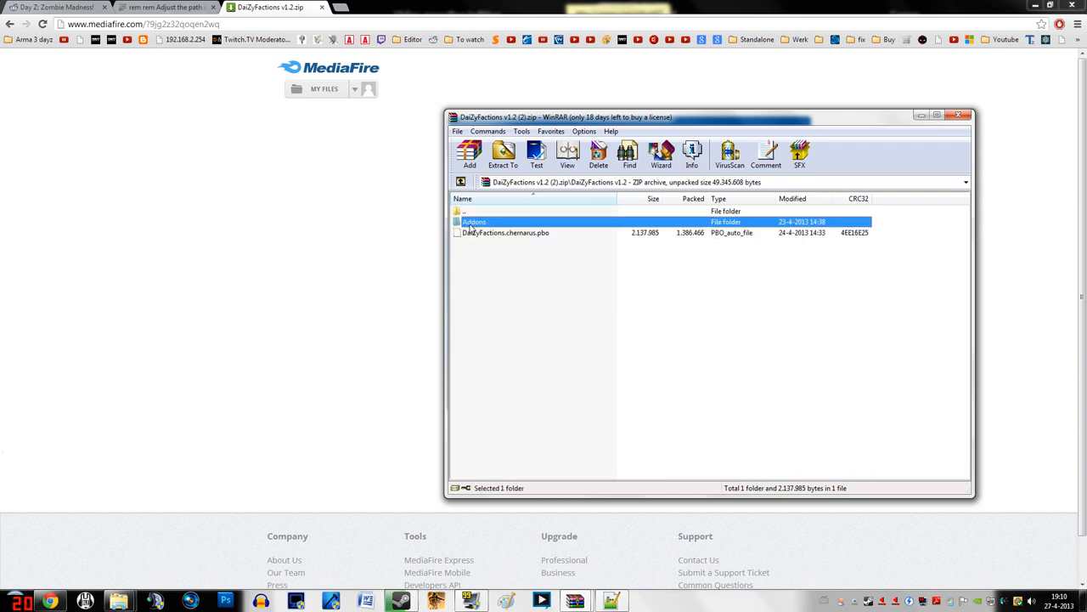
{"action": "double_click", "coordinate": [474, 221]}
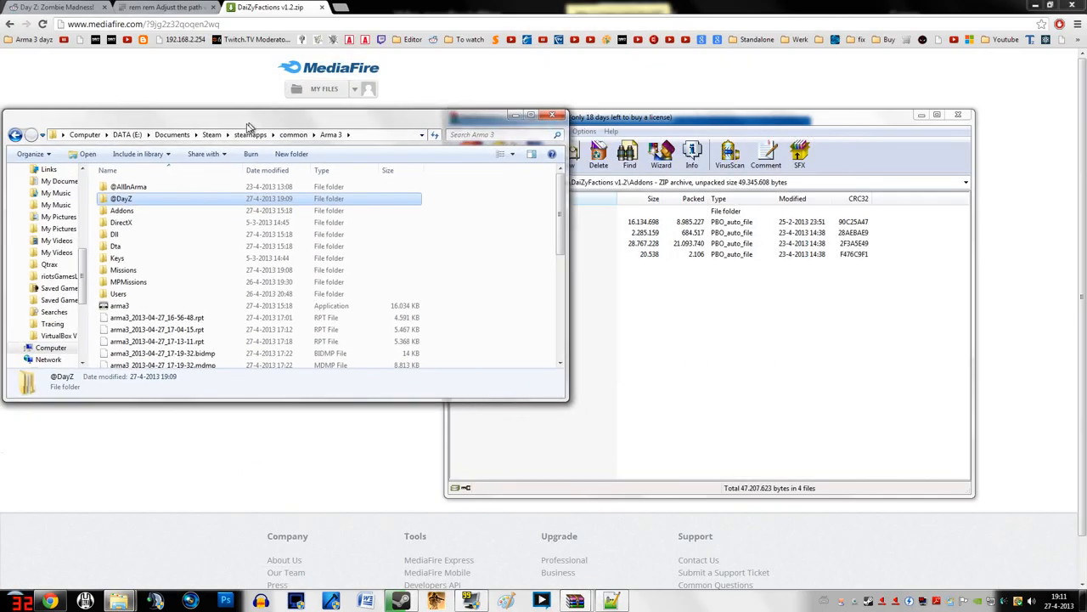
{"action": "double_click", "coordinate": [121, 197]}
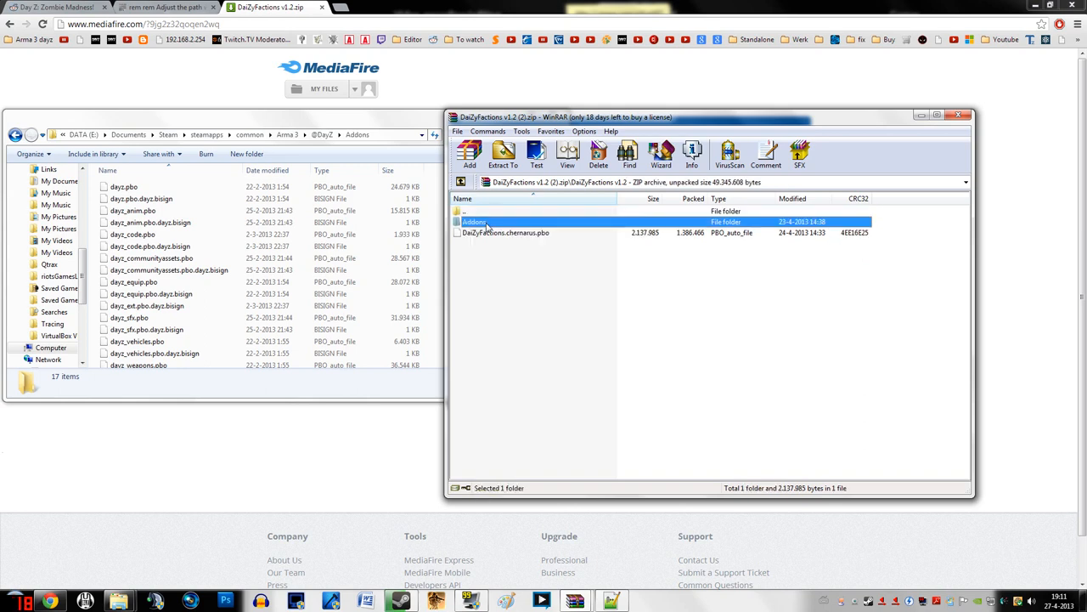
{"action": "double_click", "coordinate": [474, 221]}
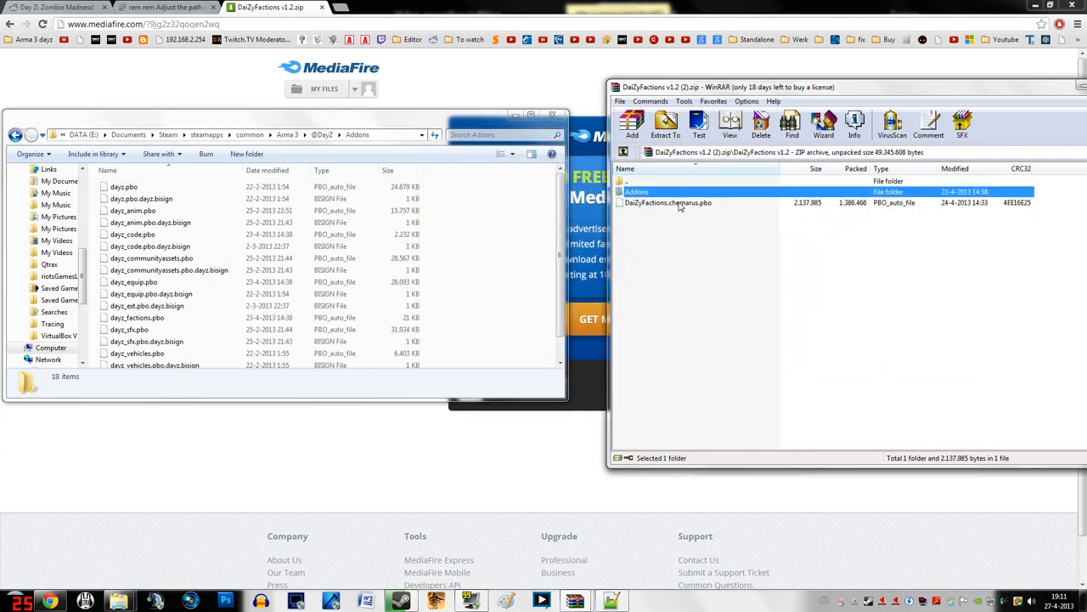
{"action": "left_click", "coordinate": [667, 202]}
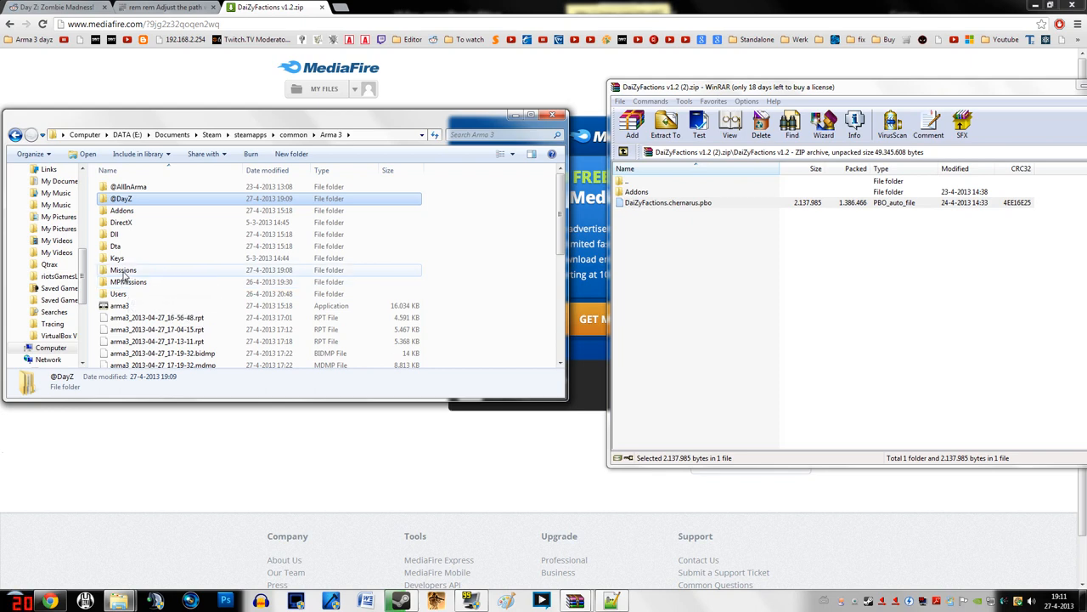
{"action": "double_click", "coordinate": [123, 268]}
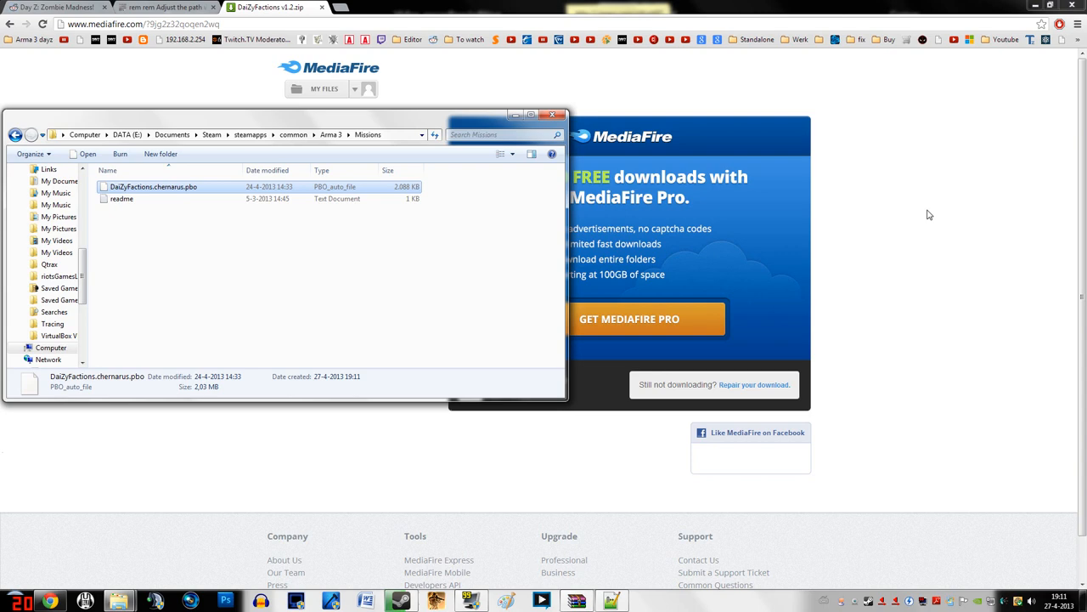
{"action": "mouse_move", "coordinate": [847, 200]}
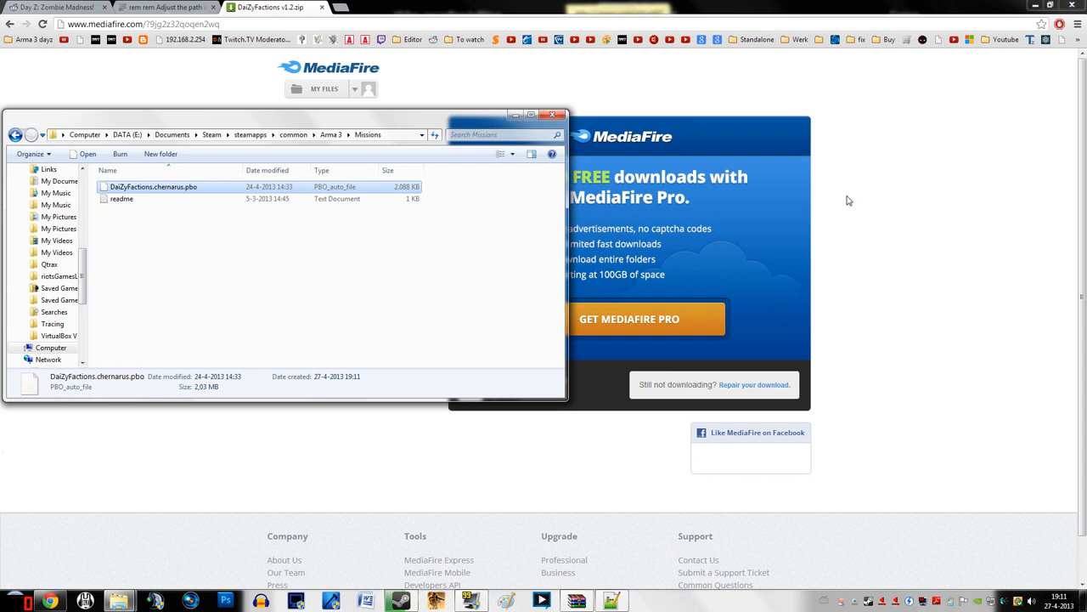
{"action": "left_click", "coordinate": [166, 7]}
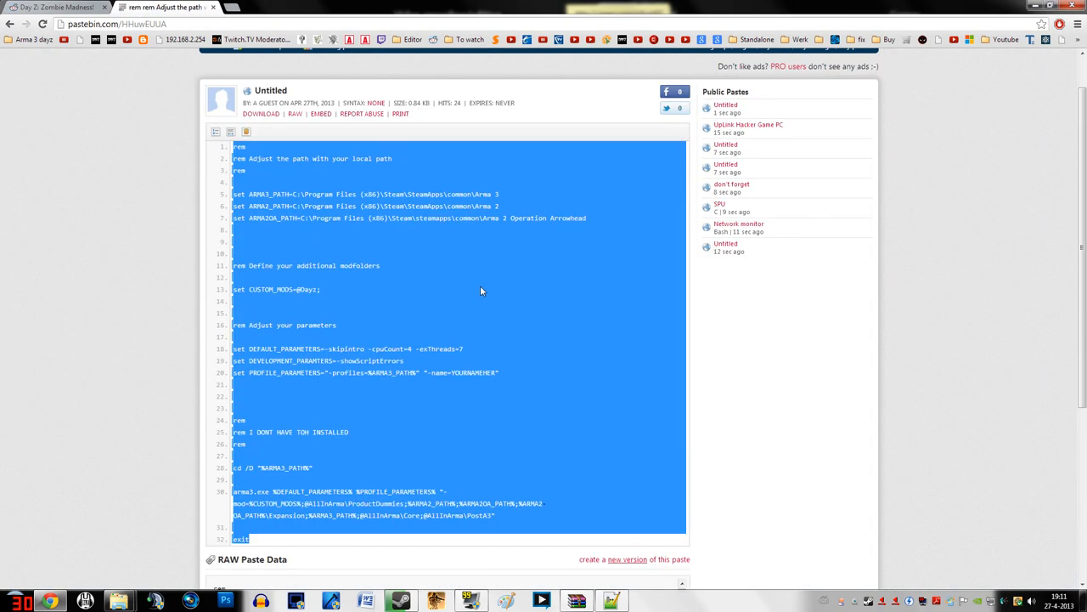
Scroll through the launcher batch script in the Pastebin paste.
{"action": "scroll", "scroll_direction": "down", "scroll_amount": 3}
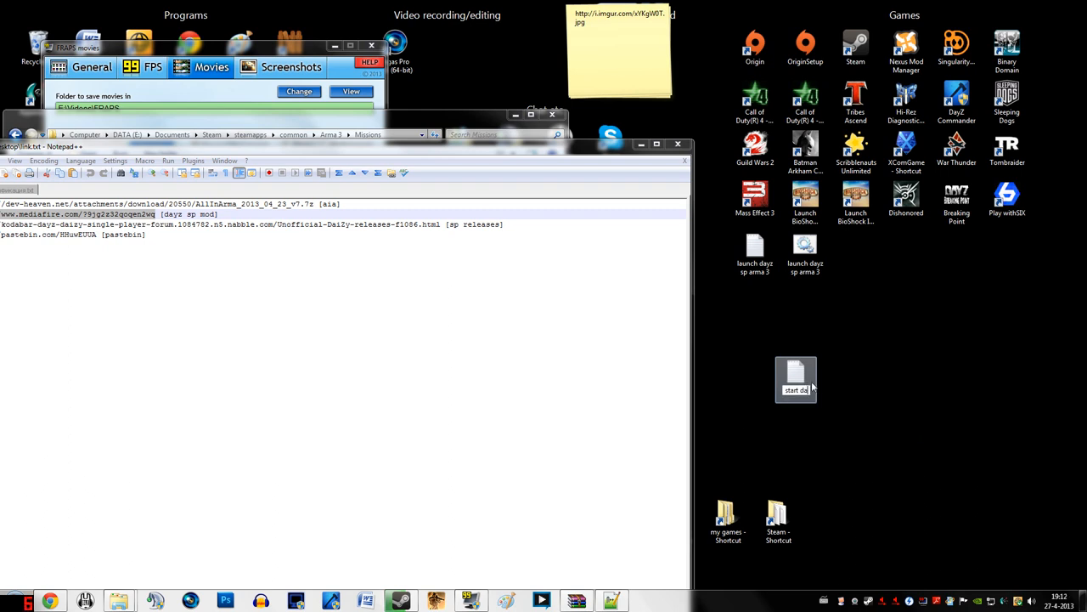
Edit the start dayz script in Notepad++, replacing the placeholder profile name with 'Bart'.
{"action": "left_click", "coordinate": [805, 47]}
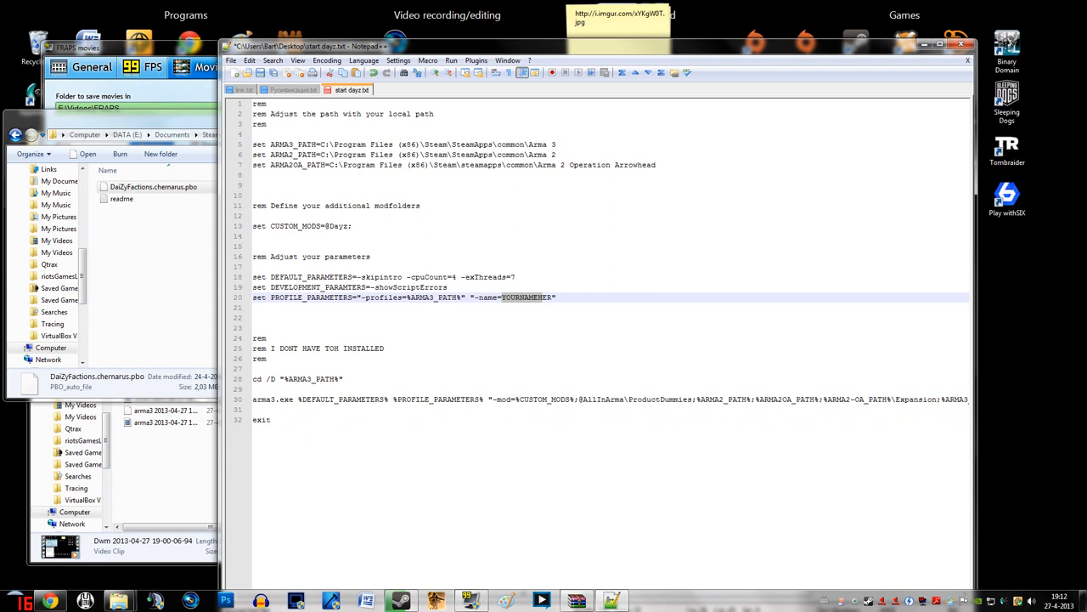
{"action": "double_click", "coordinate": [526, 295]}
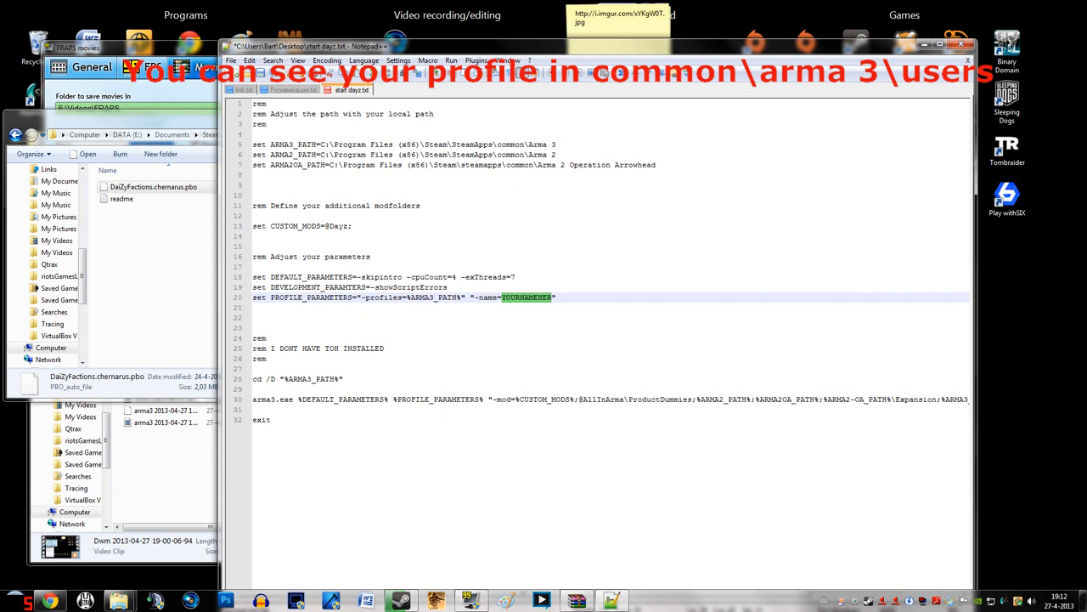
{"action": "type", "text": "B"}
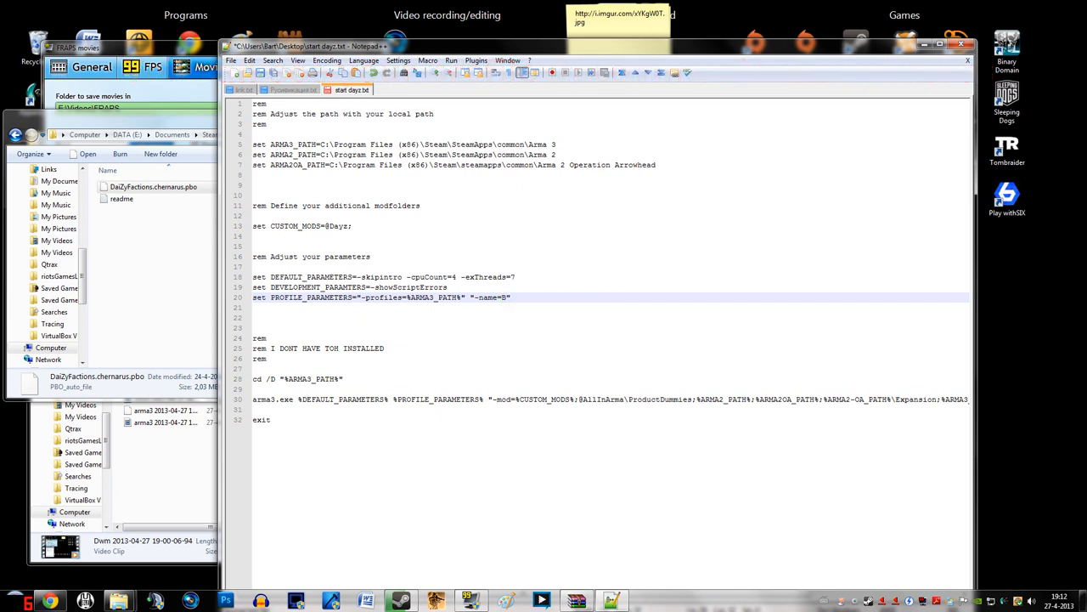
{"action": "type", "text": "art"}
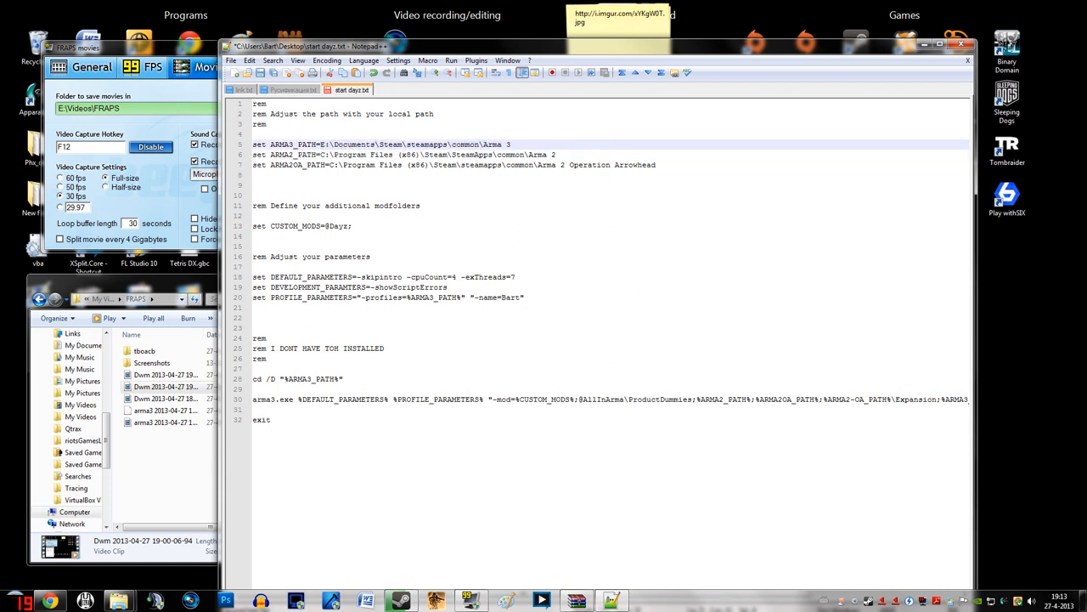
Point the ARMA2OA path line at the local Steam install and save the script under a new name.
{"action": "left_click", "coordinate": [382, 155]}
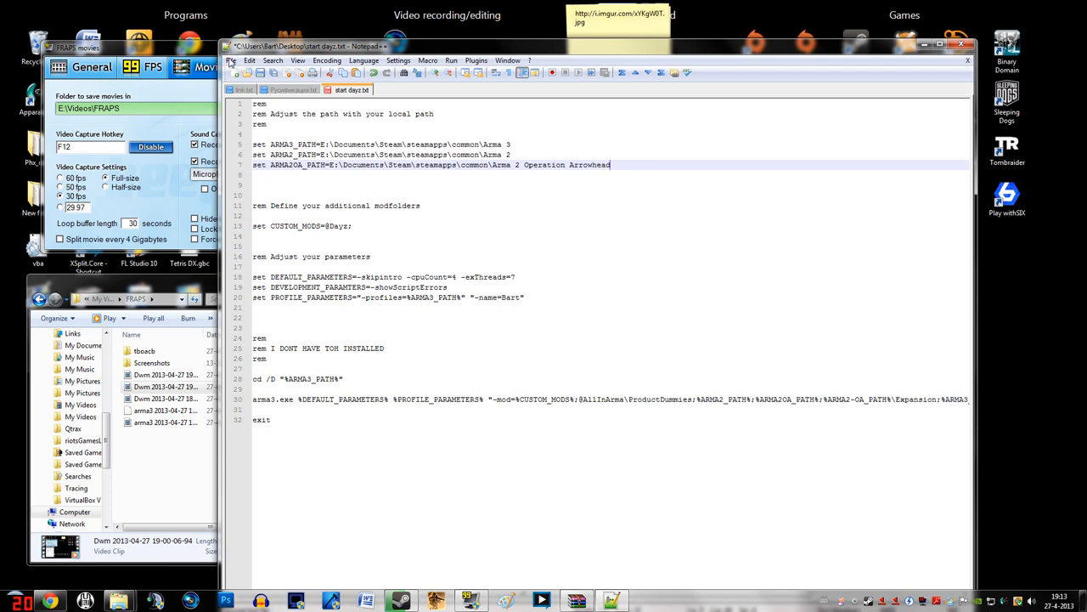
{"action": "left_click", "coordinate": [231, 60]}
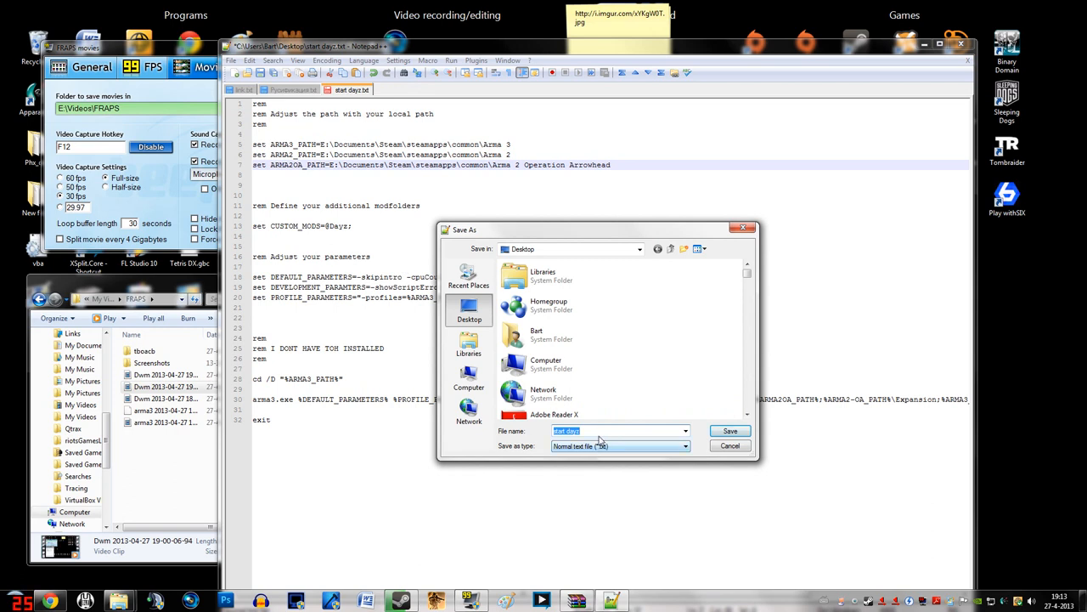
Save the script to the desktop as 'start dayz.bat' with Save as type All types.
{"action": "left_click", "coordinate": [599, 432]}
{"action": "type", "text": ".b"}
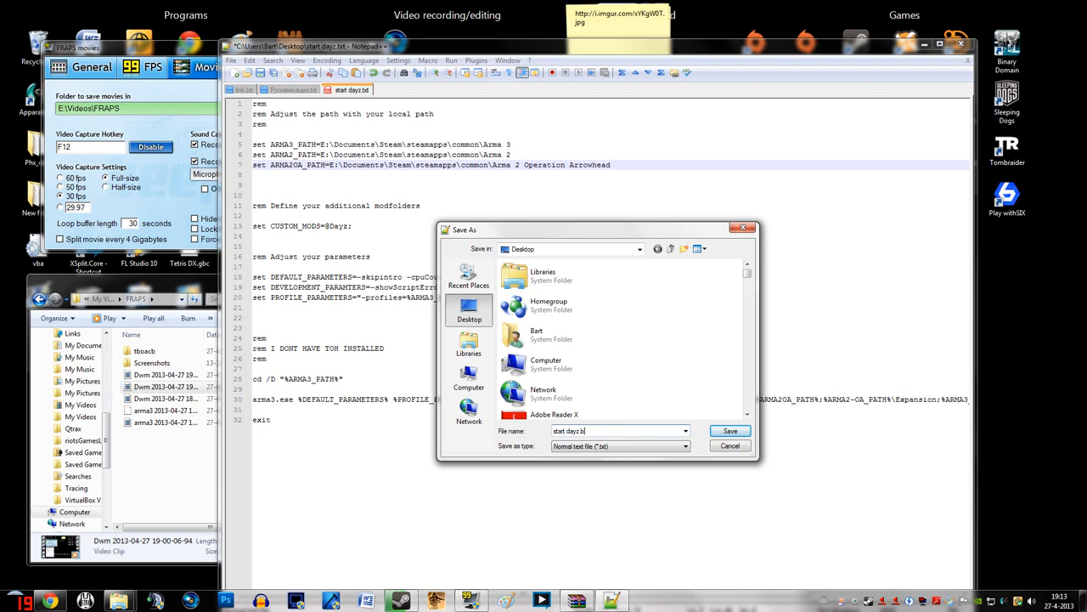
{"action": "left_click", "coordinate": [729, 432]}
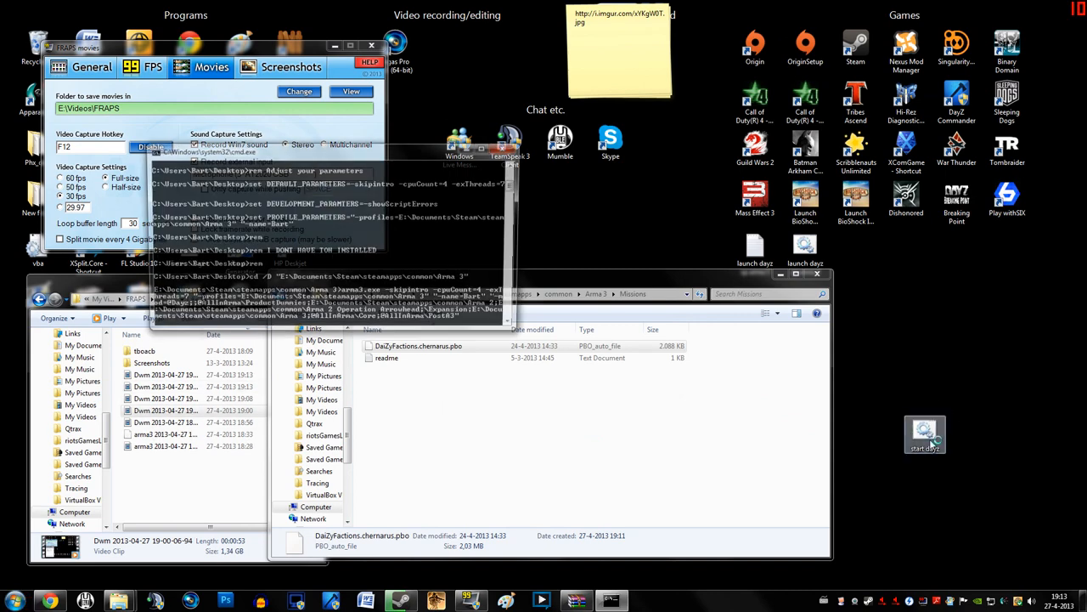
Run start dayz.bat and dismiss the missing CA_Modules_Alice2 addon warning at startup.
{"action": "double_click", "coordinate": [924, 434]}
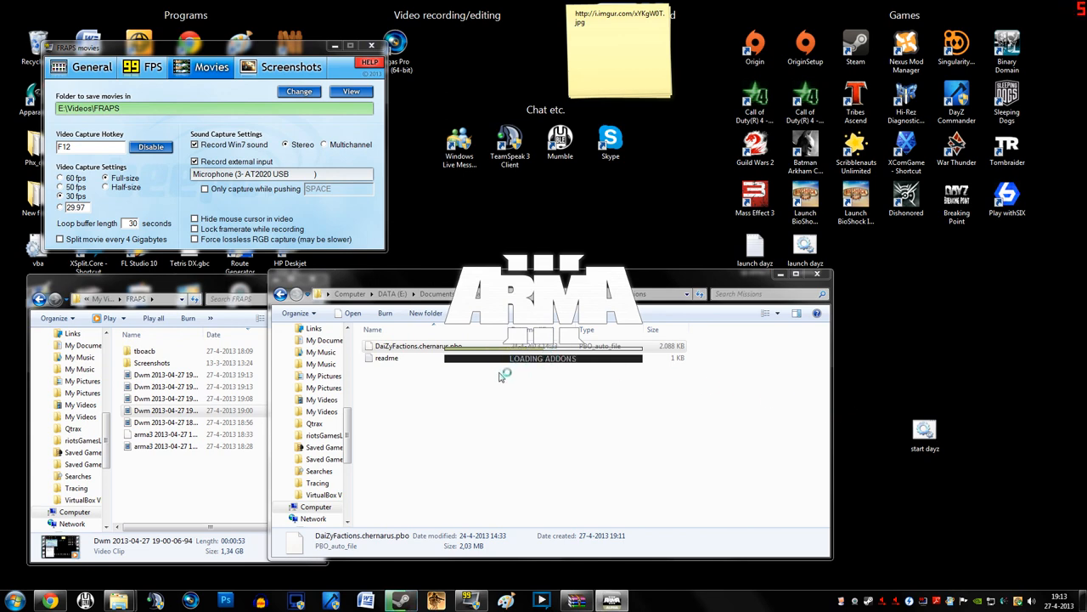
{"action": "mouse_move", "coordinate": [535, 370]}
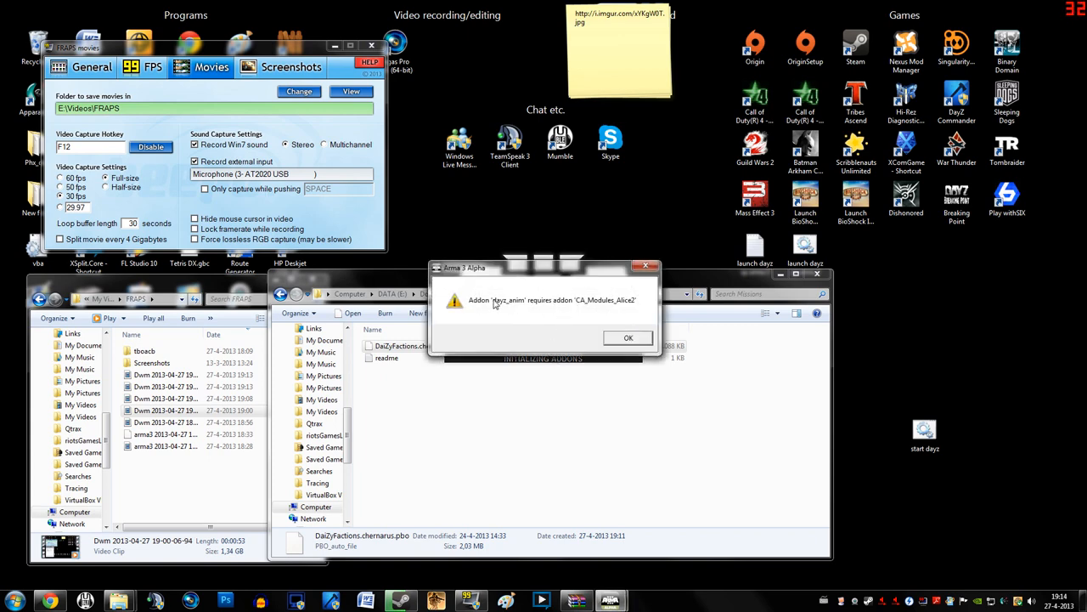
{"action": "mouse_move", "coordinate": [619, 343]}
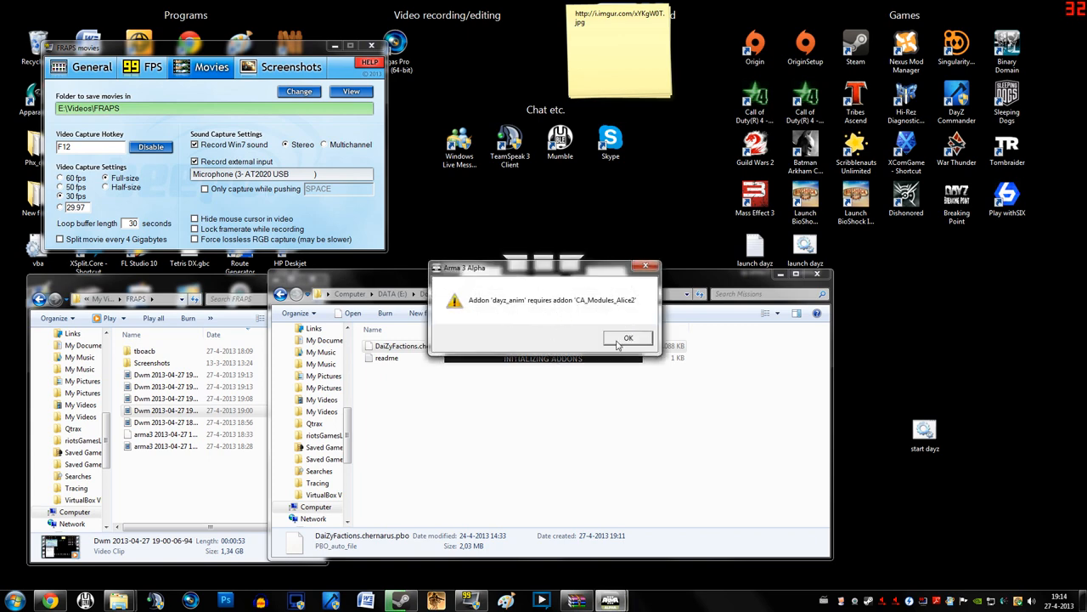
{"action": "left_click", "coordinate": [629, 336]}
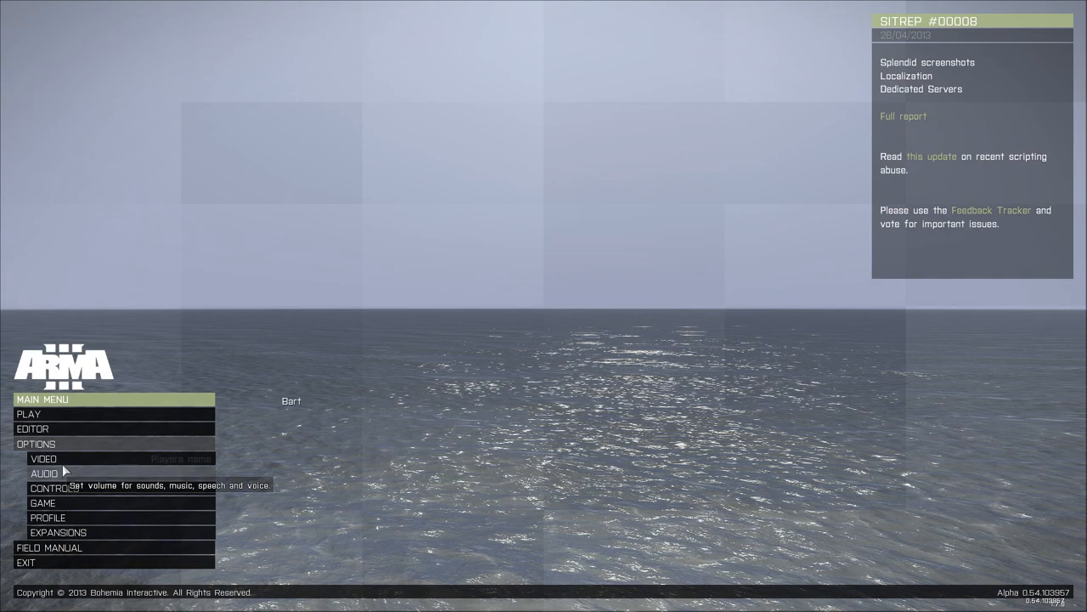
View the Video options screen with display mode, resolution and visibility settings.
{"action": "left_click", "coordinate": [44, 458]}
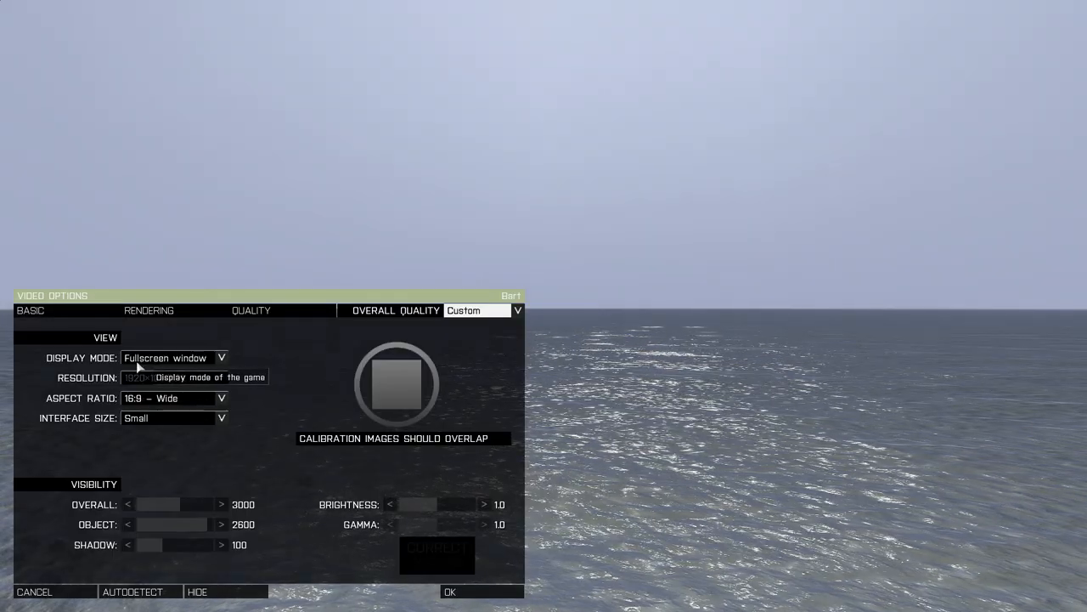
{"action": "mouse_move", "coordinate": [180, 365]}
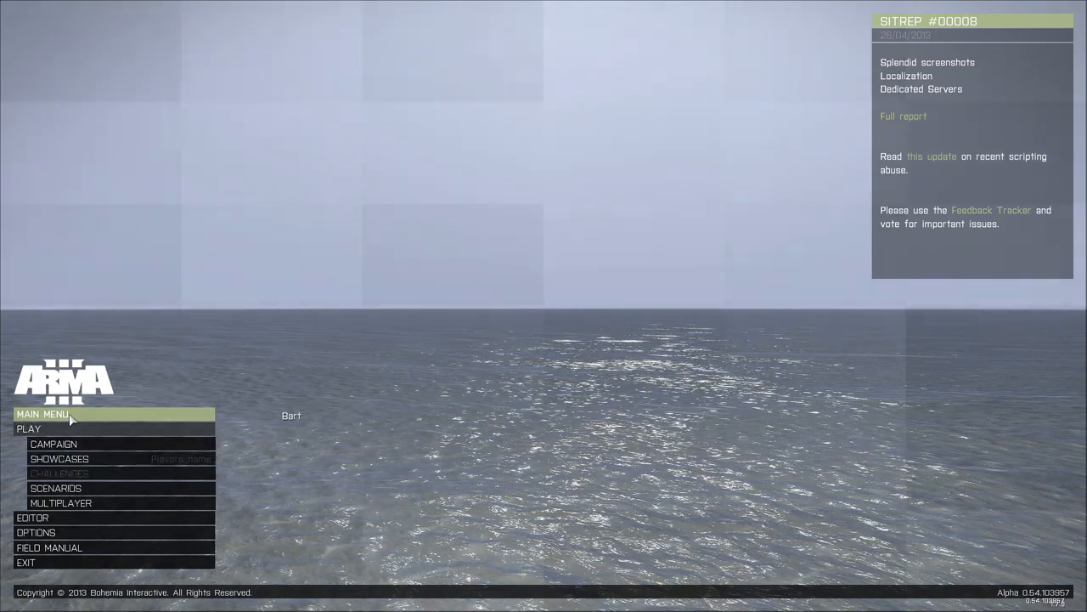
Restart the DayZ Chernarus 1.7.6.1 Factions scenario from Scenarios, confirming loss of saved progress.
{"action": "left_click", "coordinate": [54, 488]}
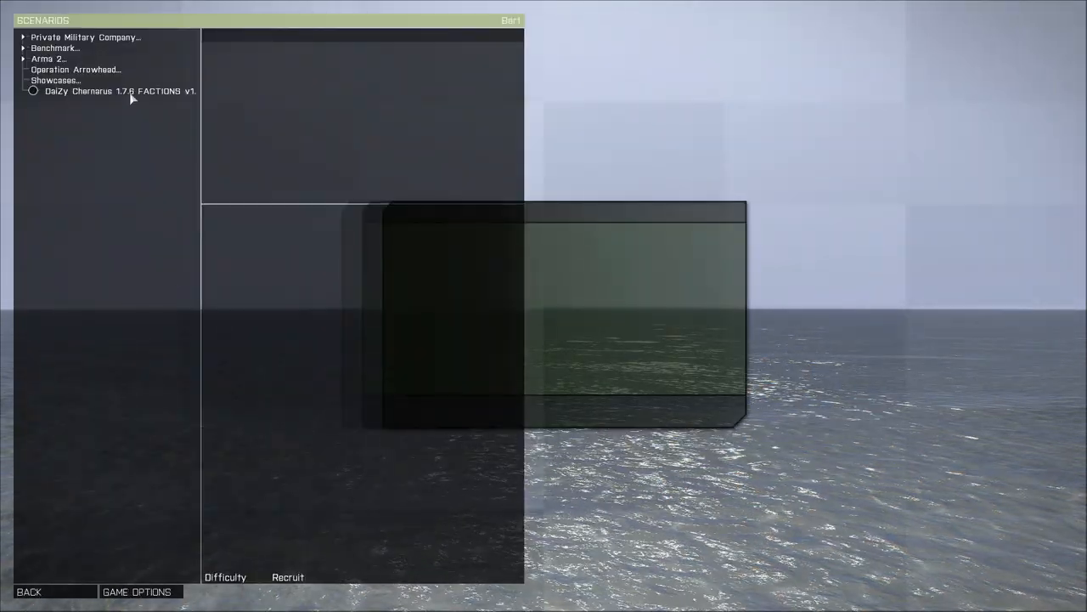
{"action": "left_click", "coordinate": [119, 92]}
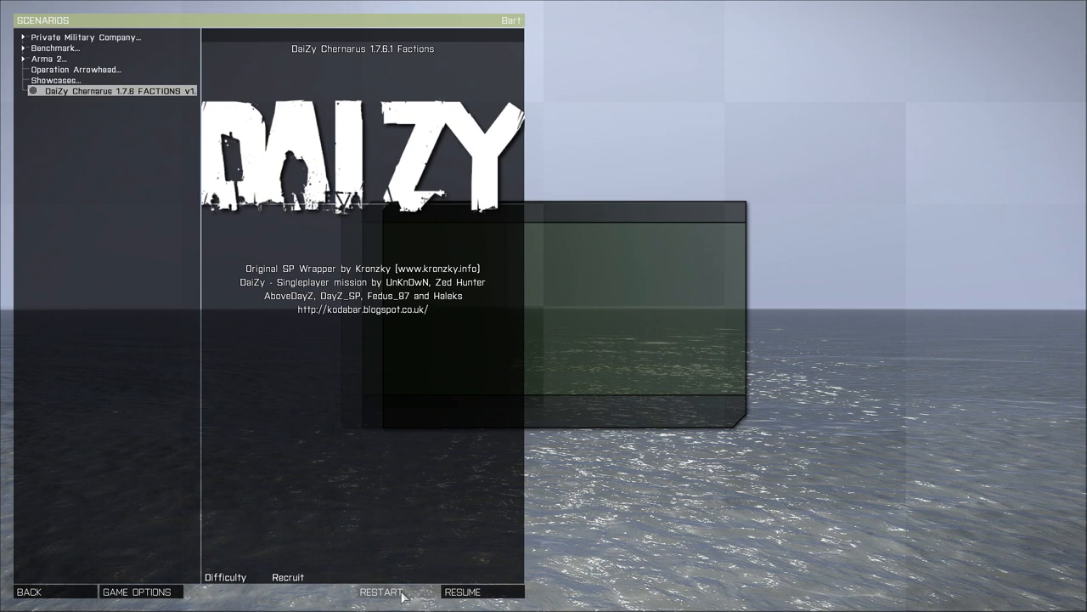
{"action": "left_click", "coordinate": [381, 591]}
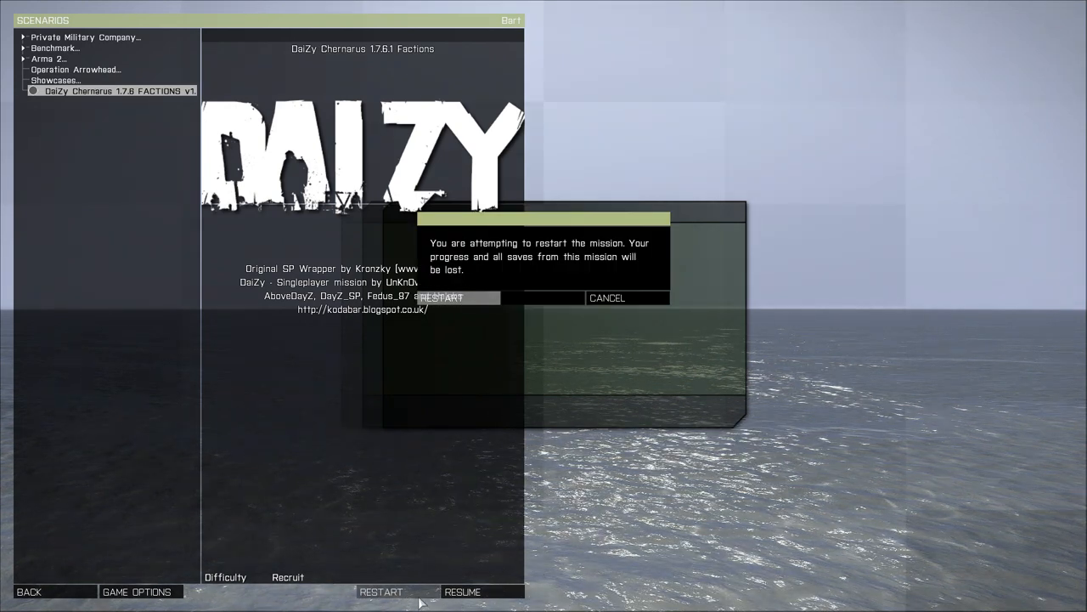
{"action": "left_click", "coordinate": [441, 297]}
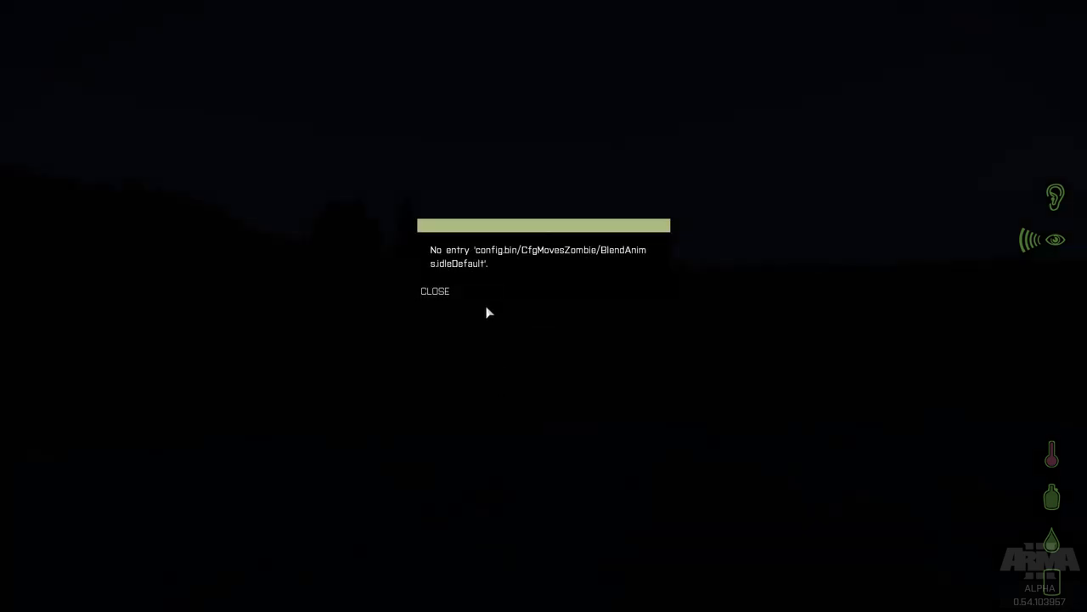
Dismiss the 'No entry config.bin' error to reach the night shoreline spawn.
{"action": "left_click", "coordinate": [435, 291]}
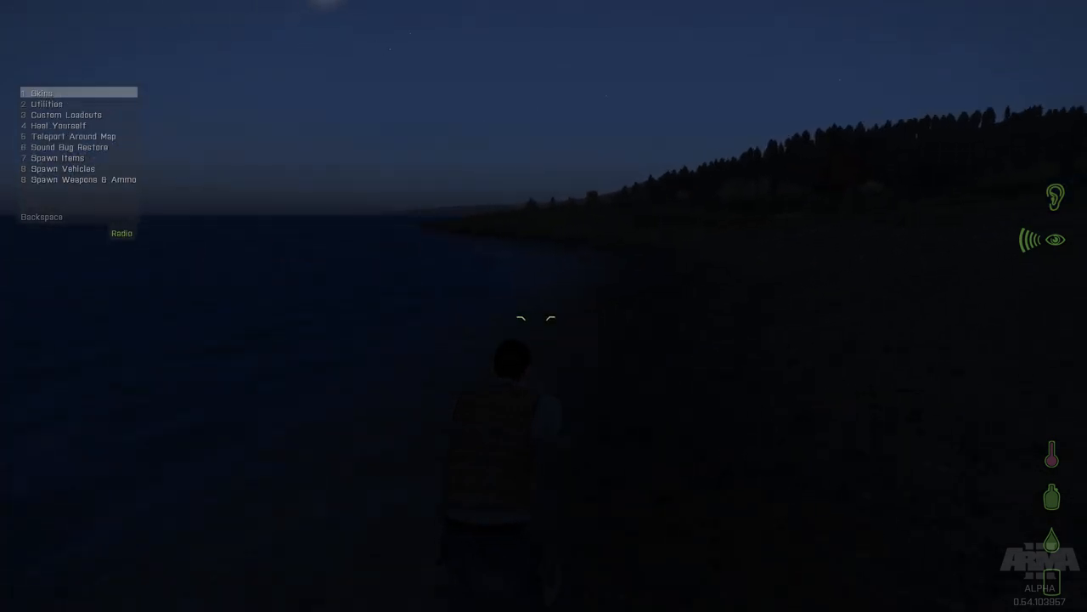
Spawn the M4A1 CCO SD loadout from the Spawn Weapons & Ammo cheat list.
{"action": "left_click", "coordinate": [83, 180]}
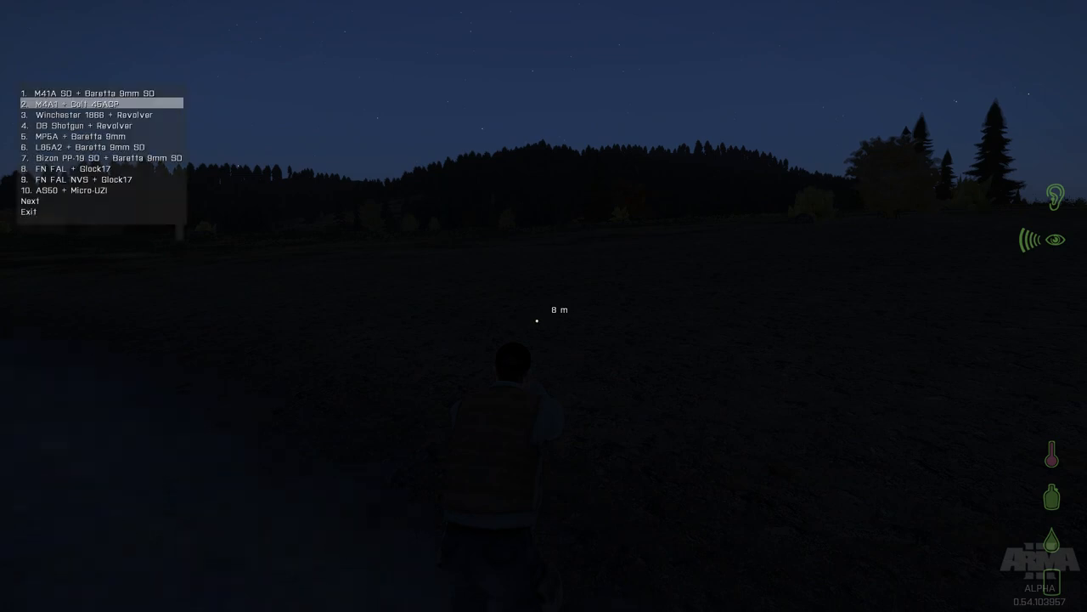
{"action": "left_click", "coordinate": [75, 104]}
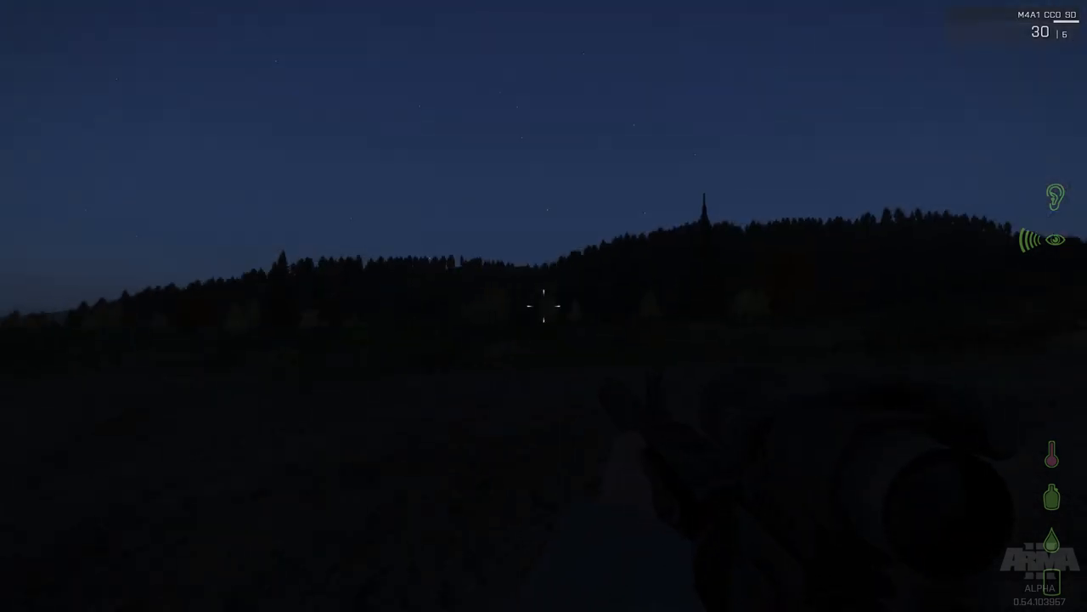
{"action": "mouse_move", "coordinate": [544, 306]}
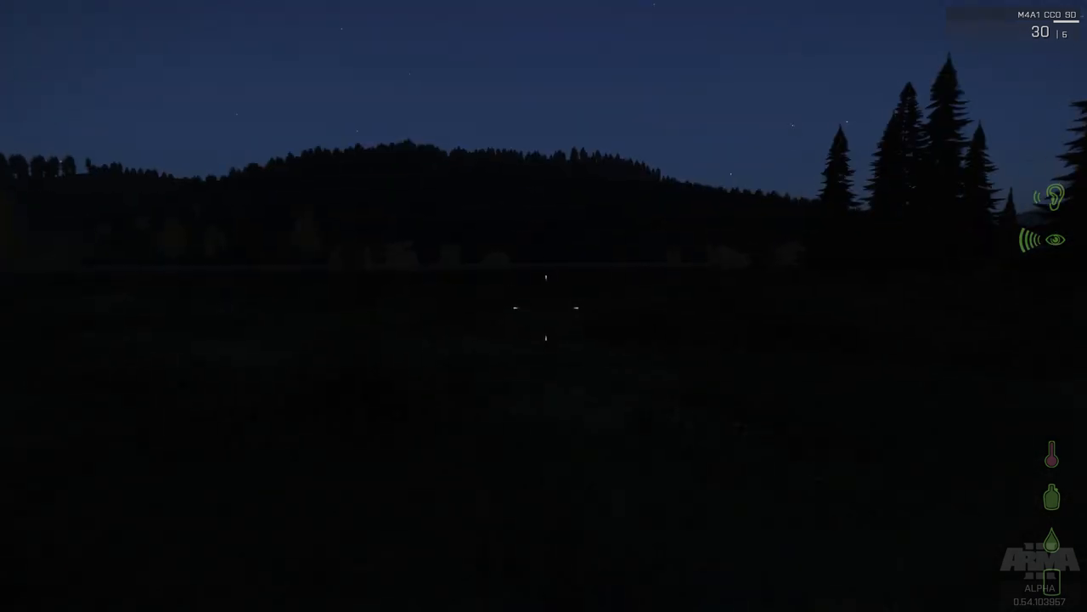
{"action": "mouse_move", "coordinate": [544, 306]}
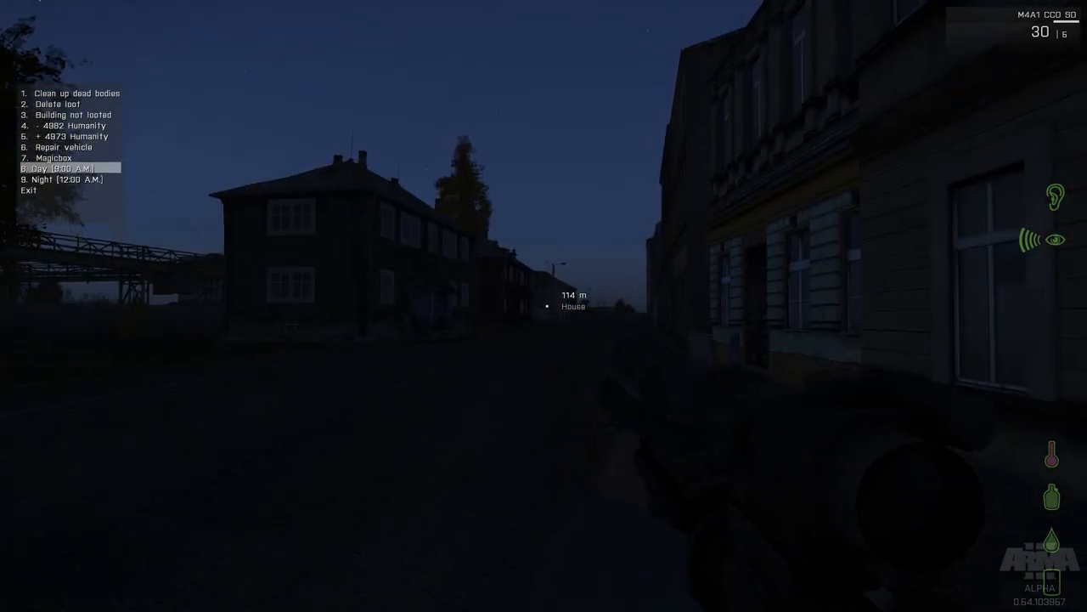
Set the time of day to Day (12:00 PM) from the Utilities menu.
{"action": "left_click", "coordinate": [60, 168]}
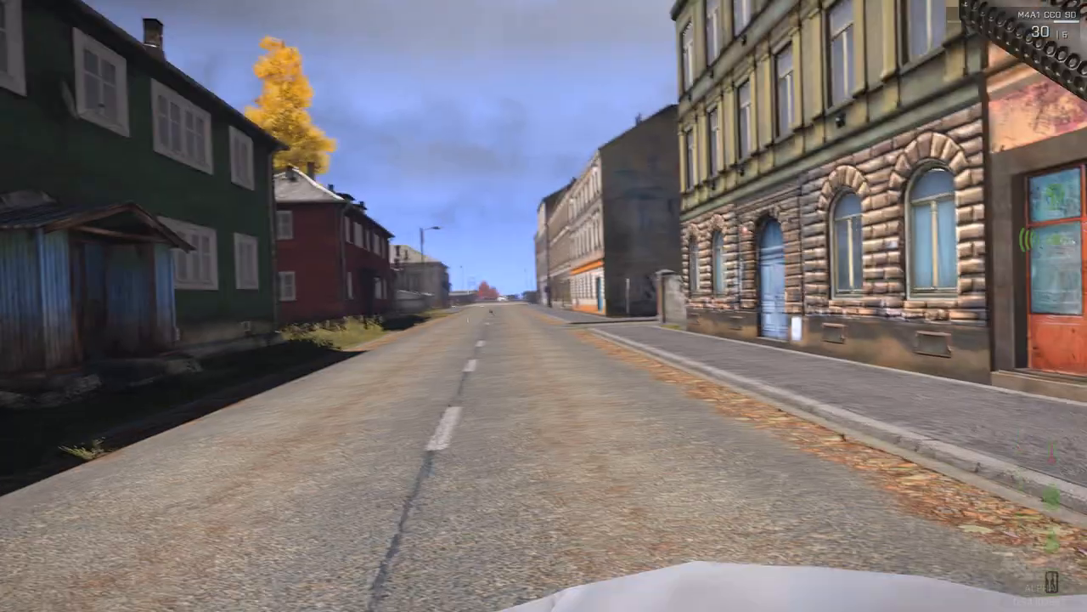
Aim through the M4A1 sight and fire at targets down the town road and street.
{"action": "right_click", "coordinate": [543, 305]}
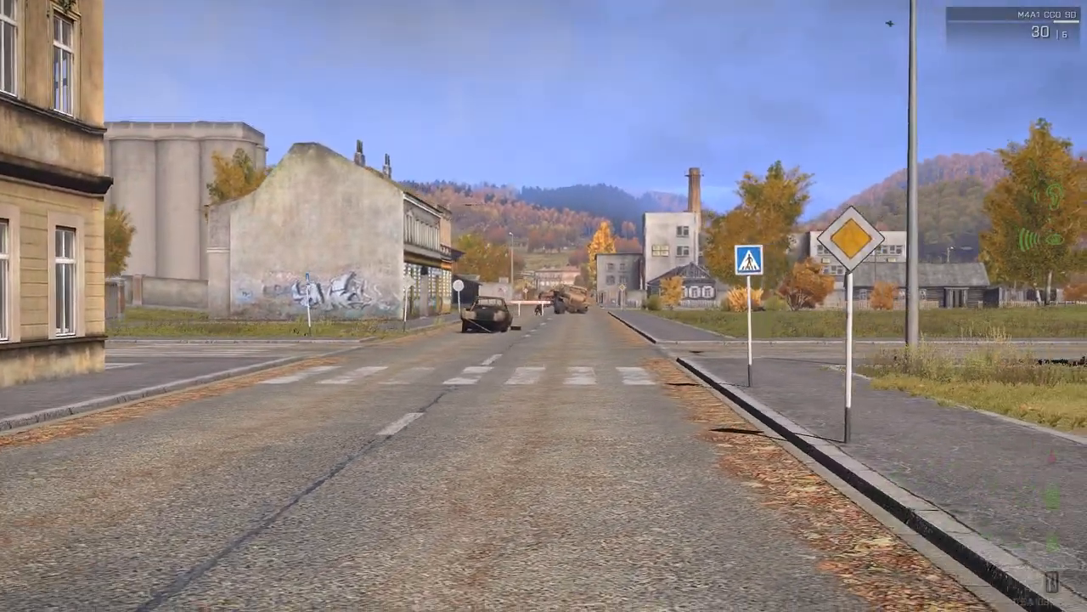
{"action": "right_click", "coordinate": [544, 306]}
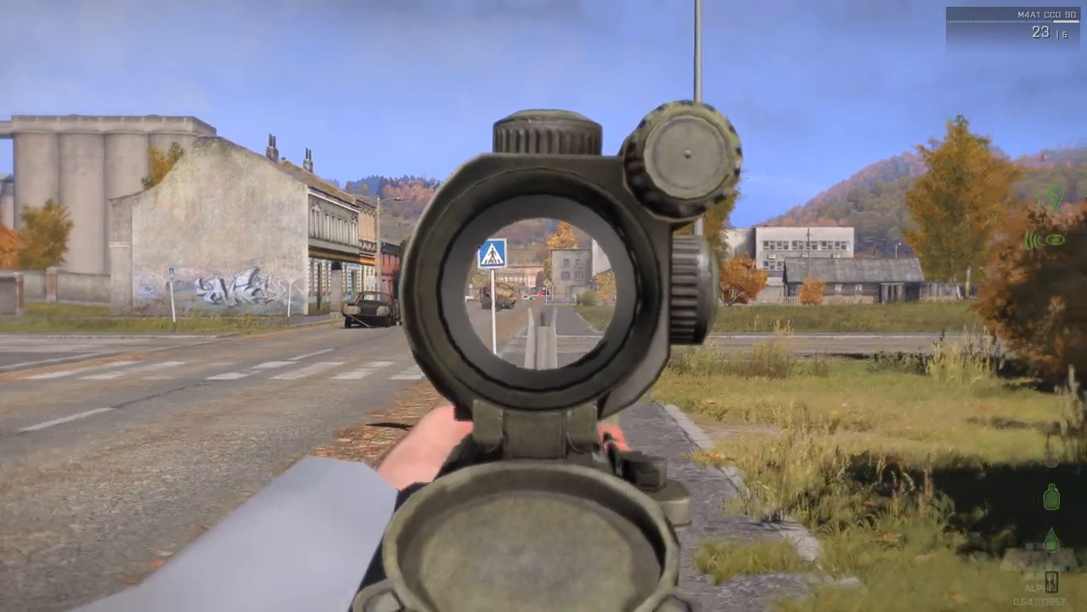
{"action": "left_click", "coordinate": [543, 306]}
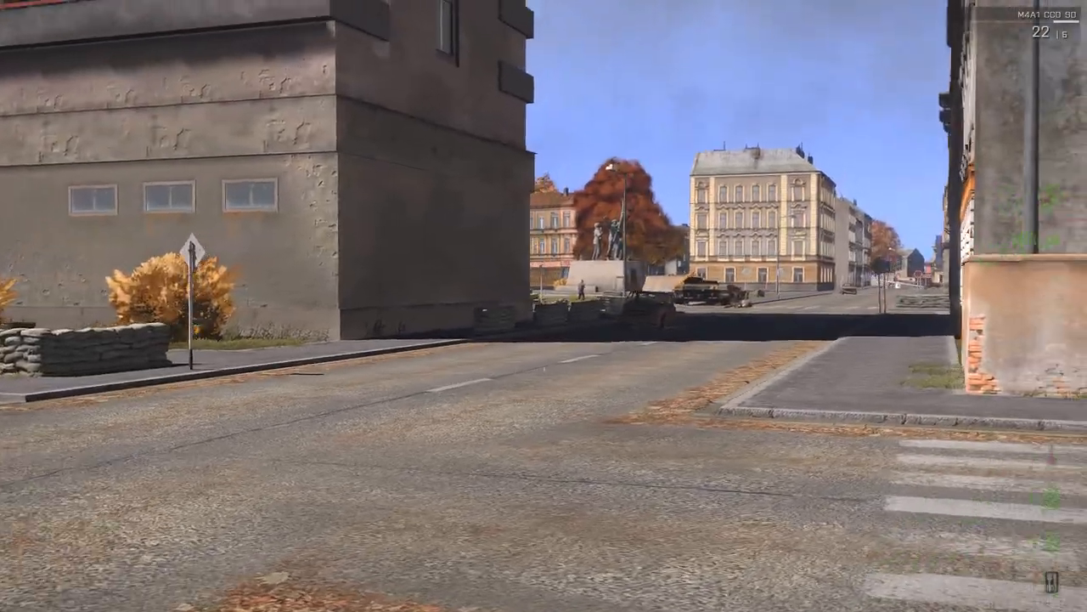
{"action": "mouse_move", "coordinate": [544, 306]}
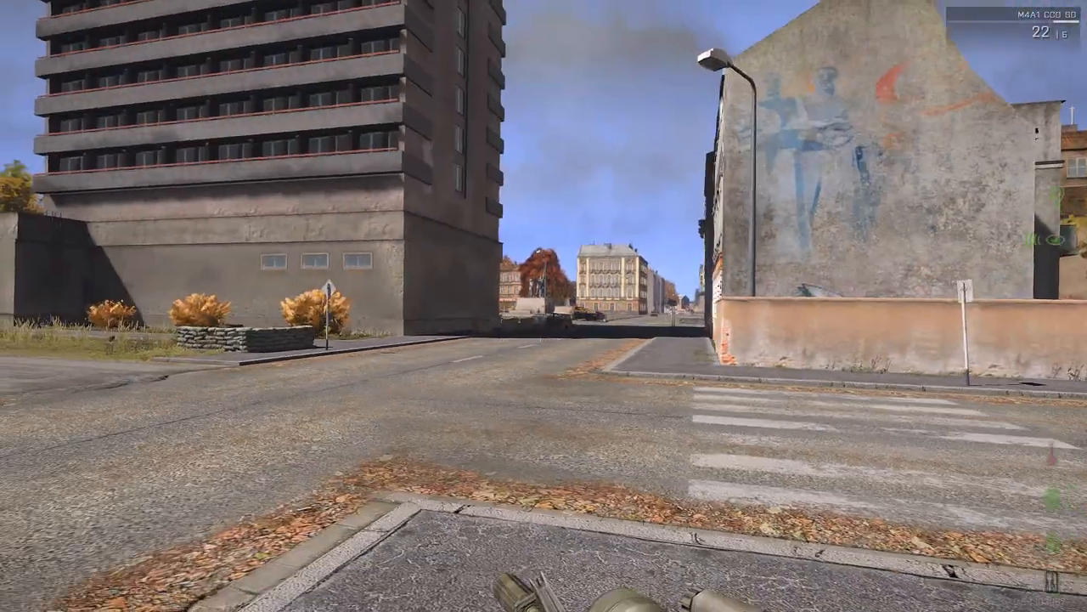
{"action": "right_click", "coordinate": [544, 306]}
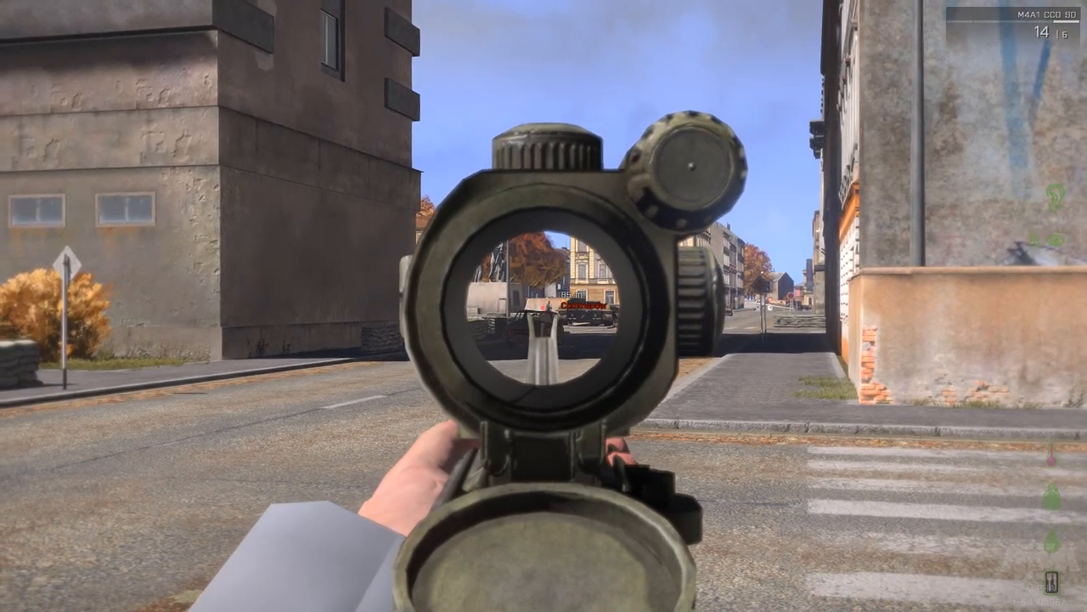
{"action": "left_click", "coordinate": [544, 306]}
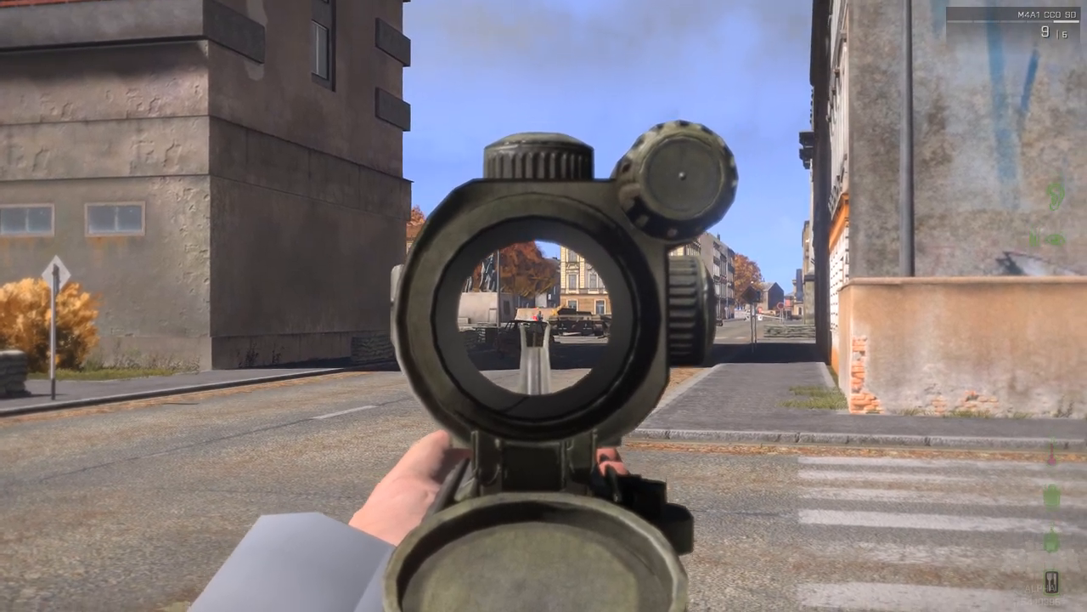
{"action": "left_click", "coordinate": [543, 306]}
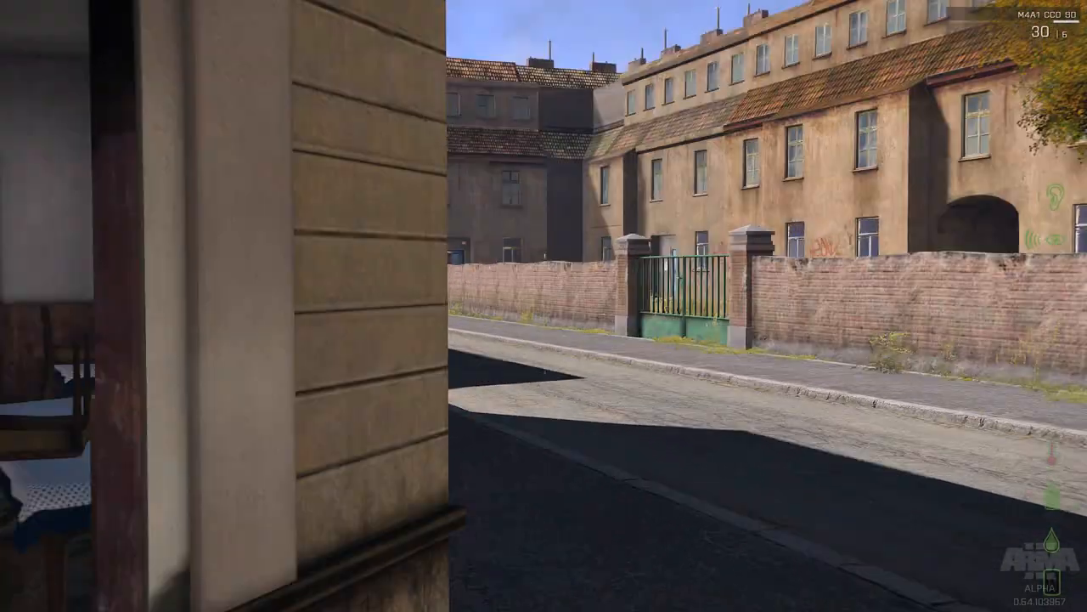
Walk up the street to the fallen body and bring up the gear inventory beside it.
{"action": "right_click", "coordinate": [544, 306]}
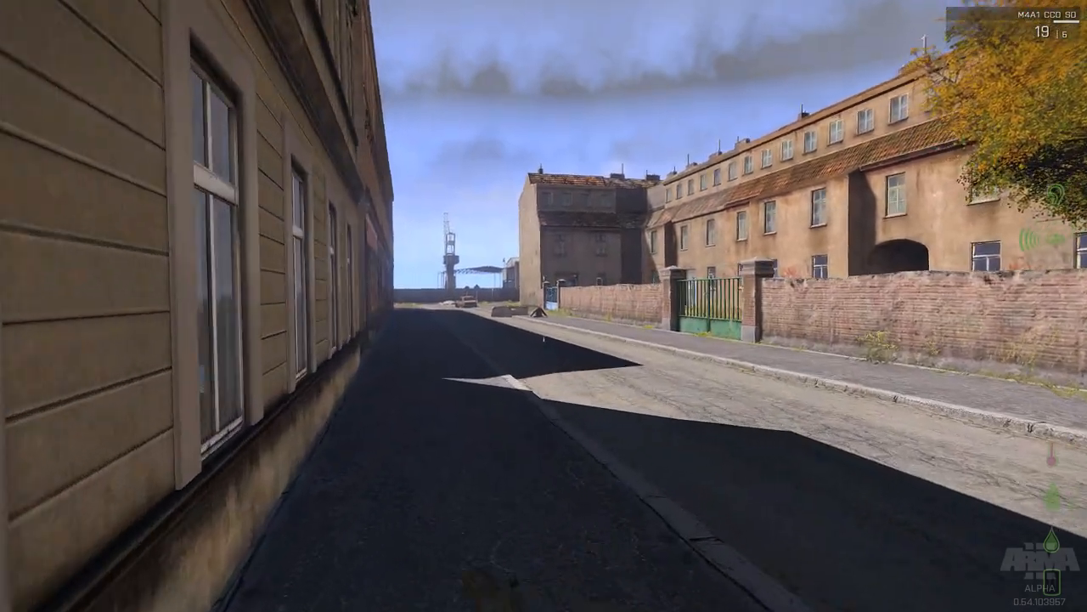
{"action": "key", "text": "w"}
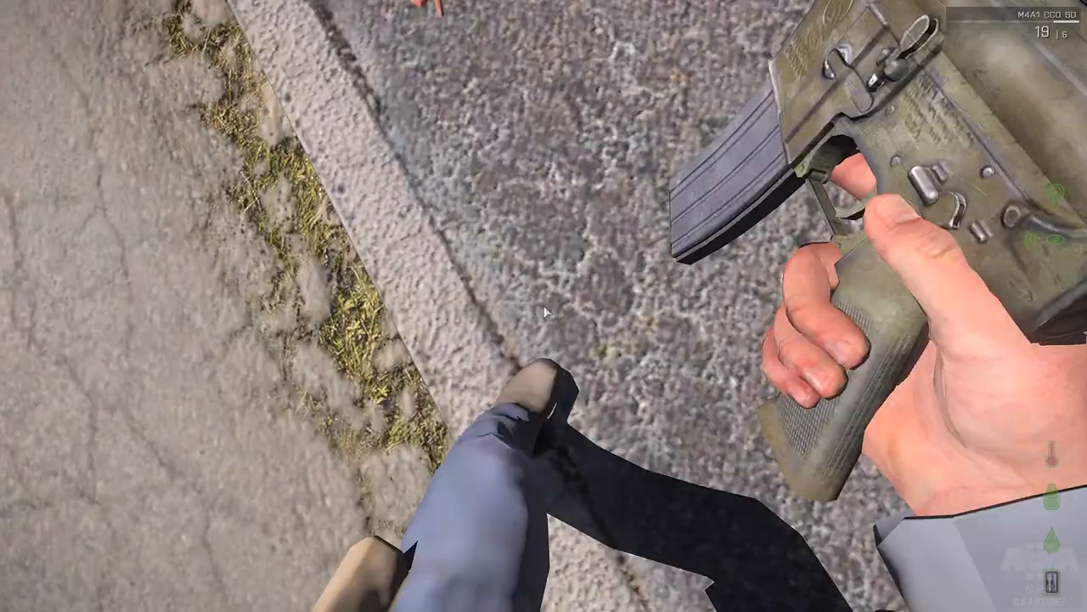
{"action": "key", "text": "Tab"}
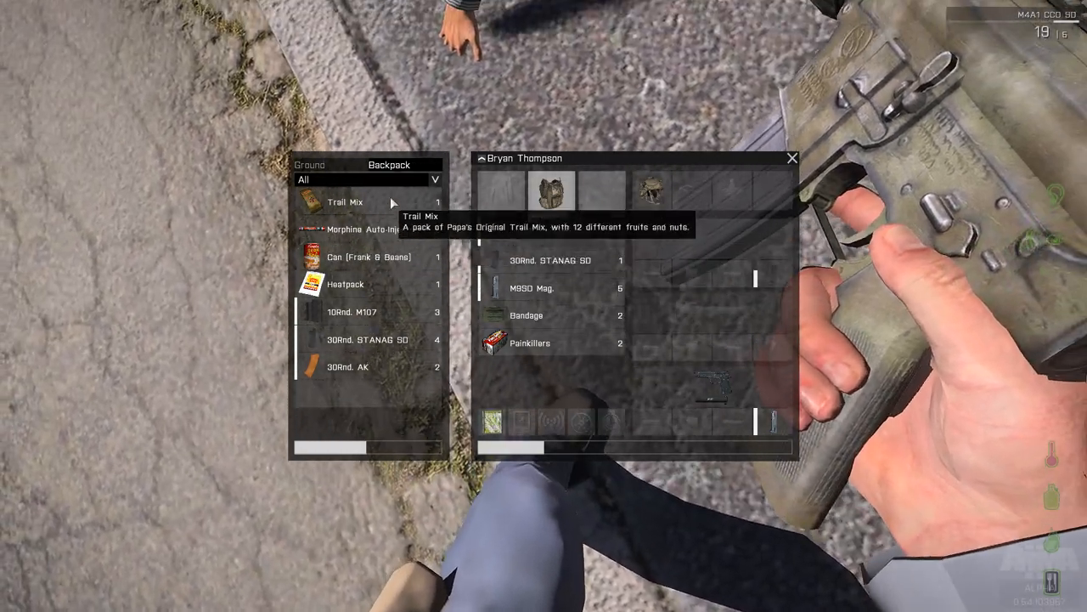